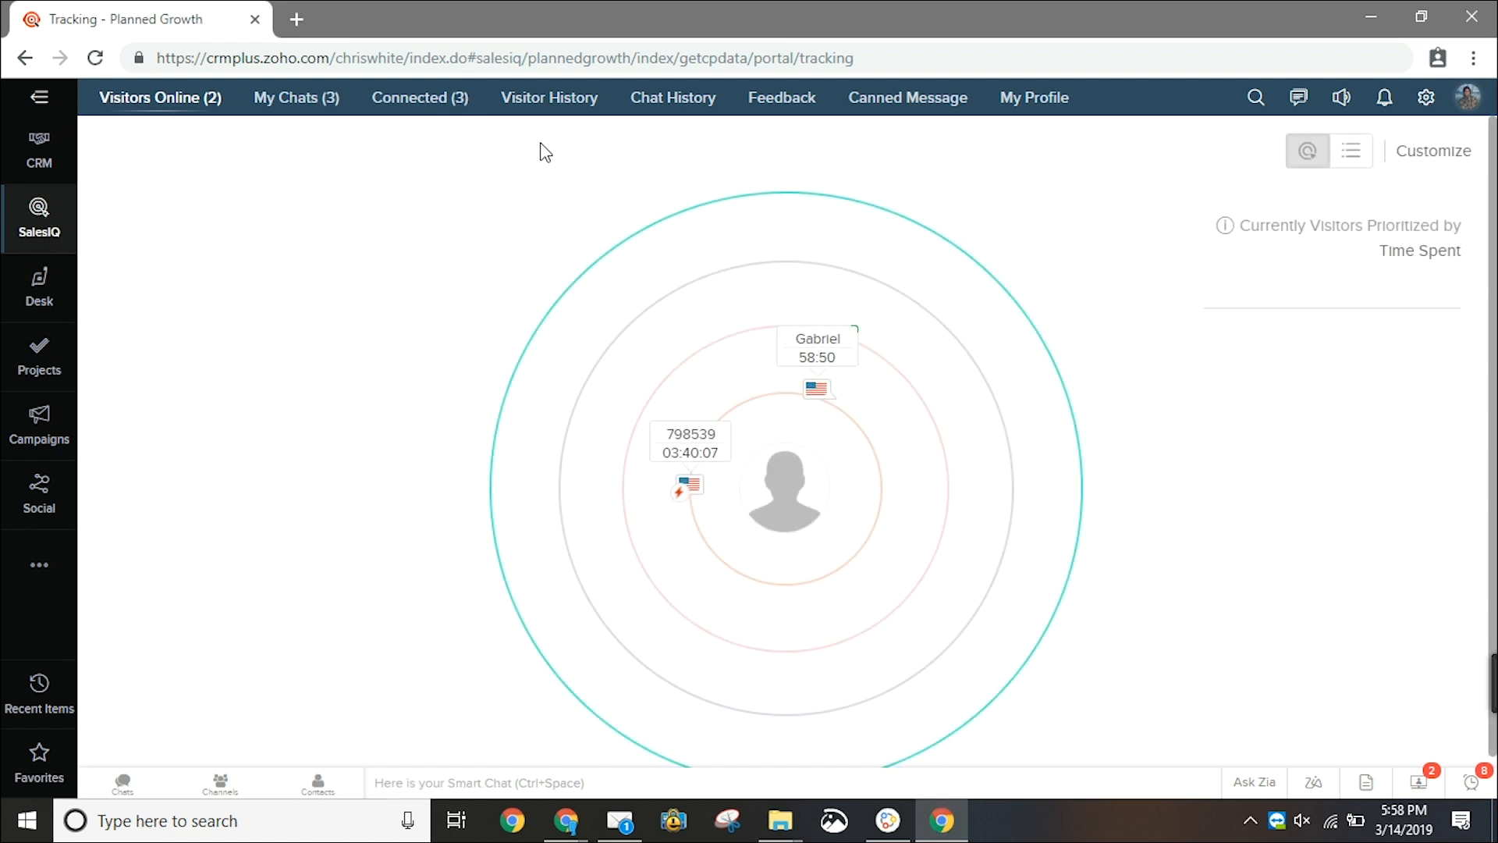
{"action": "mouse_move", "coordinate": [597, 171]}
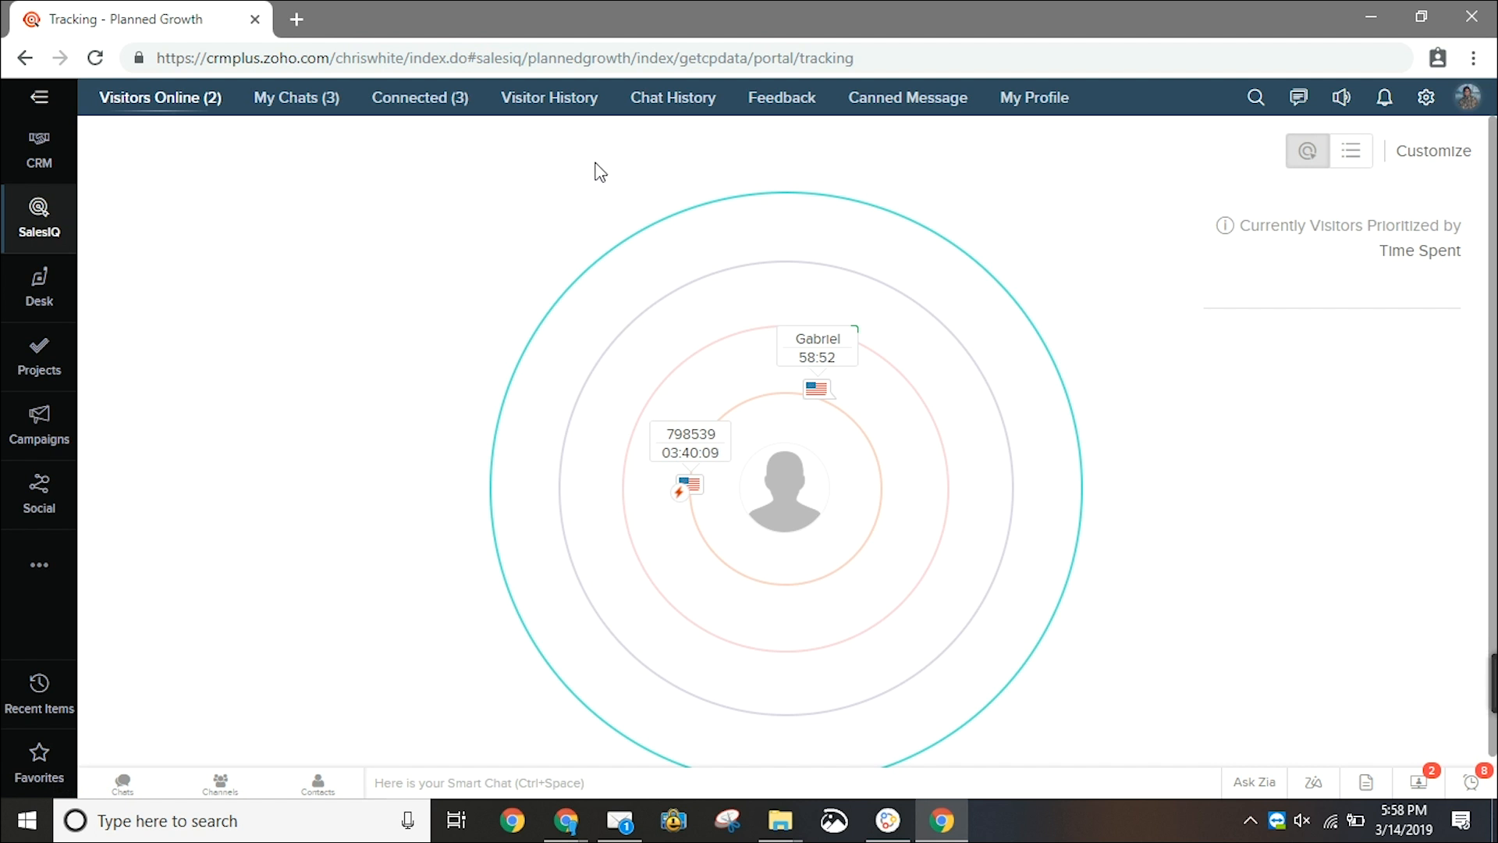
{"action": "mouse_move", "coordinate": [480, 215]}
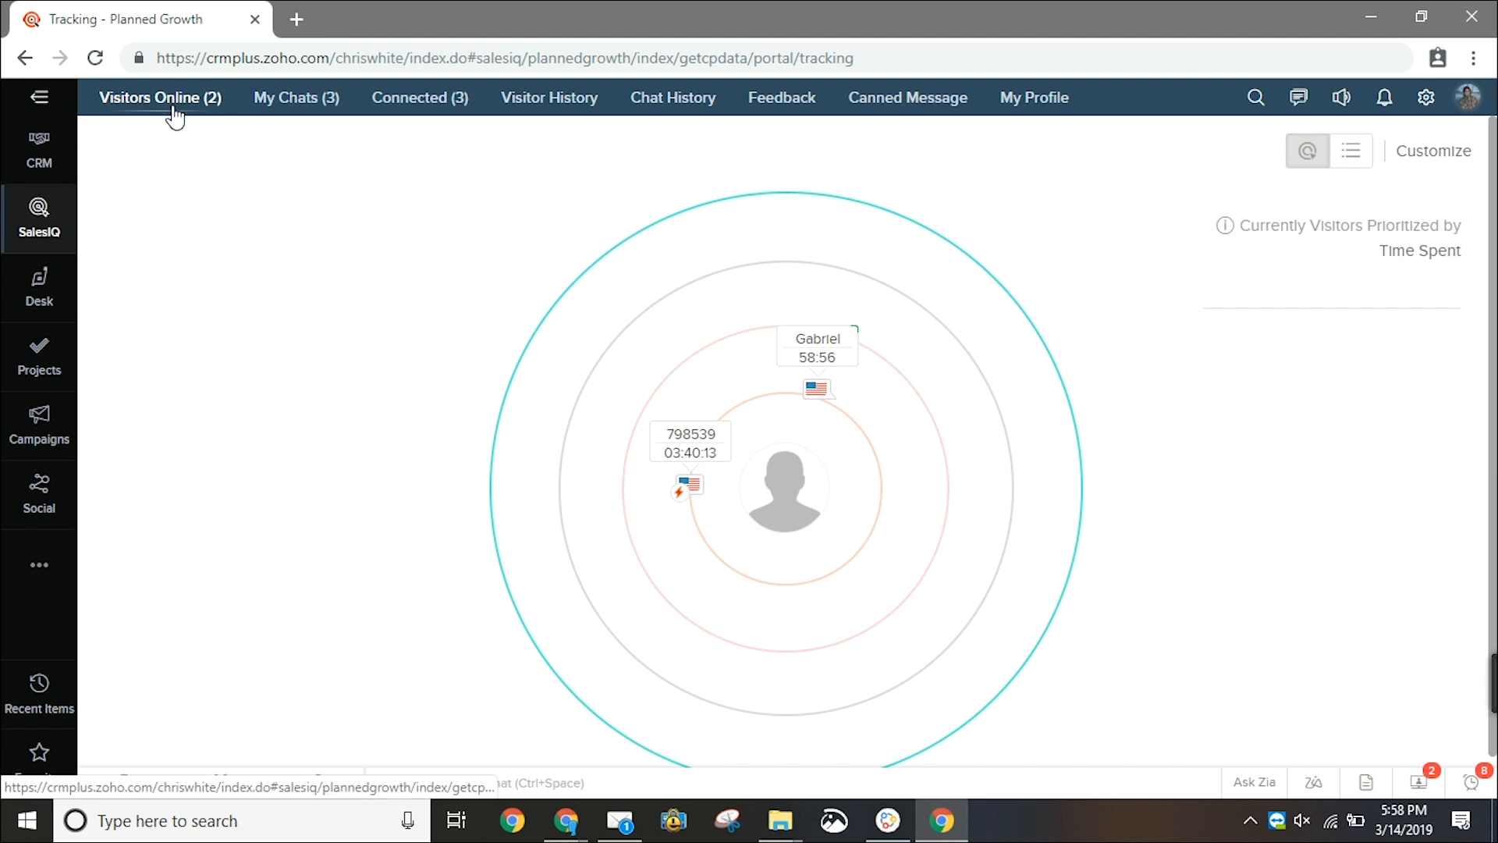
{"action": "mouse_move", "coordinate": [1307, 152]}
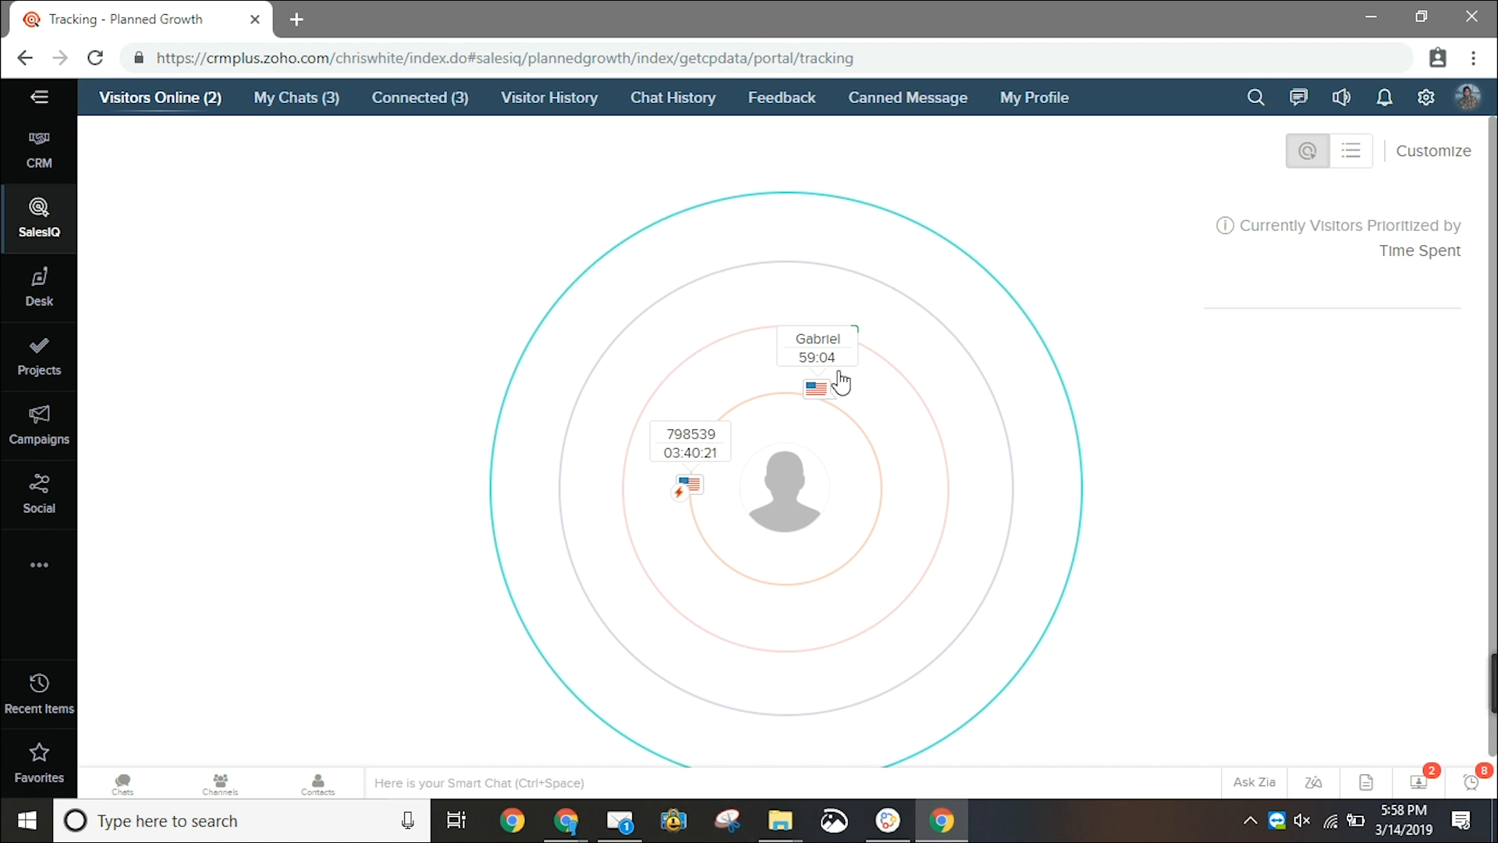
{"action": "mouse_move", "coordinate": [597, 301]}
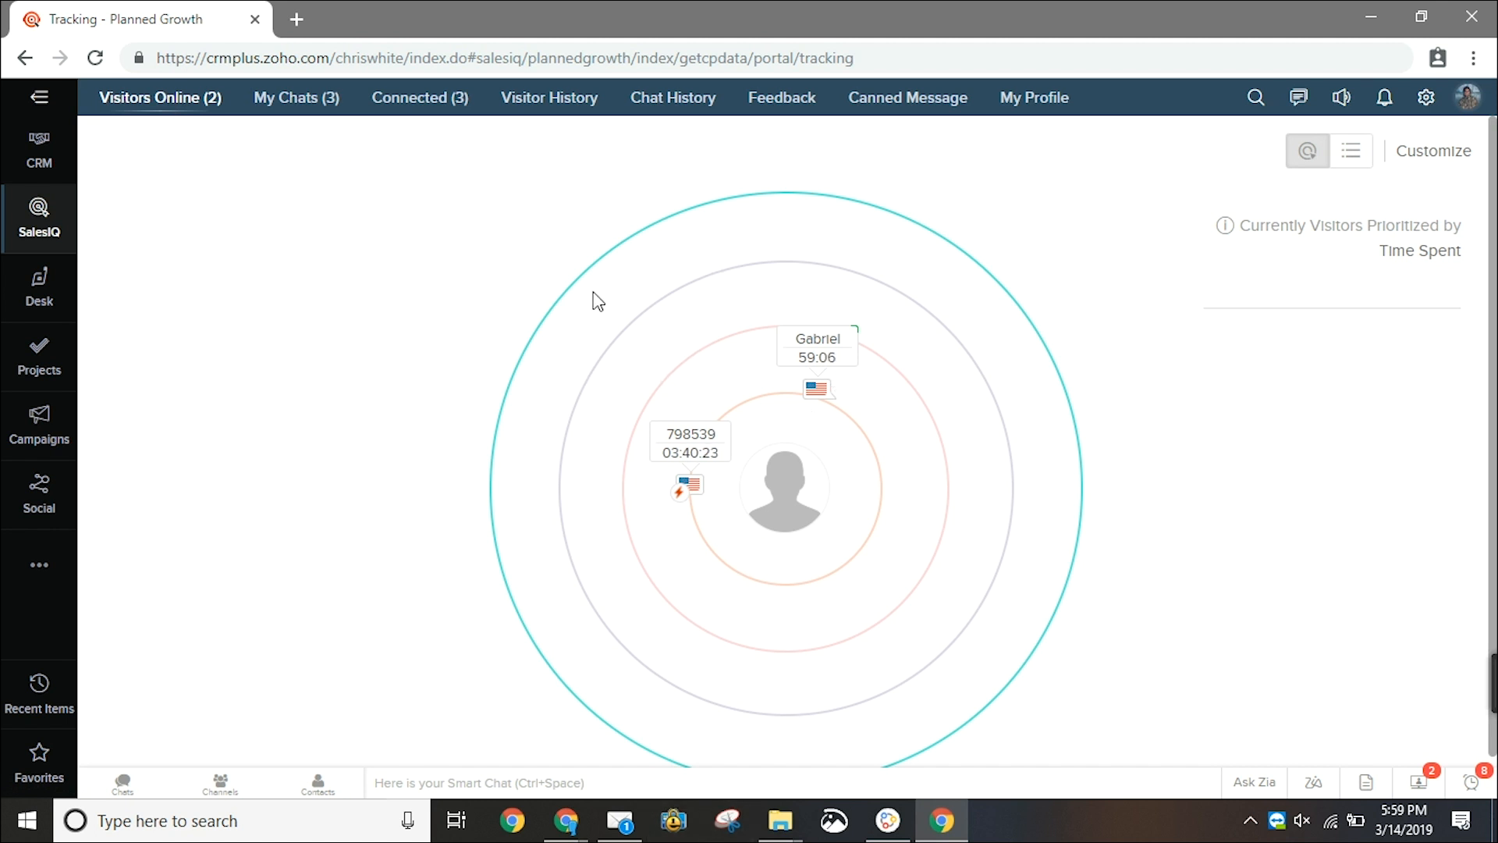
{"action": "mouse_move", "coordinate": [795, 199]}
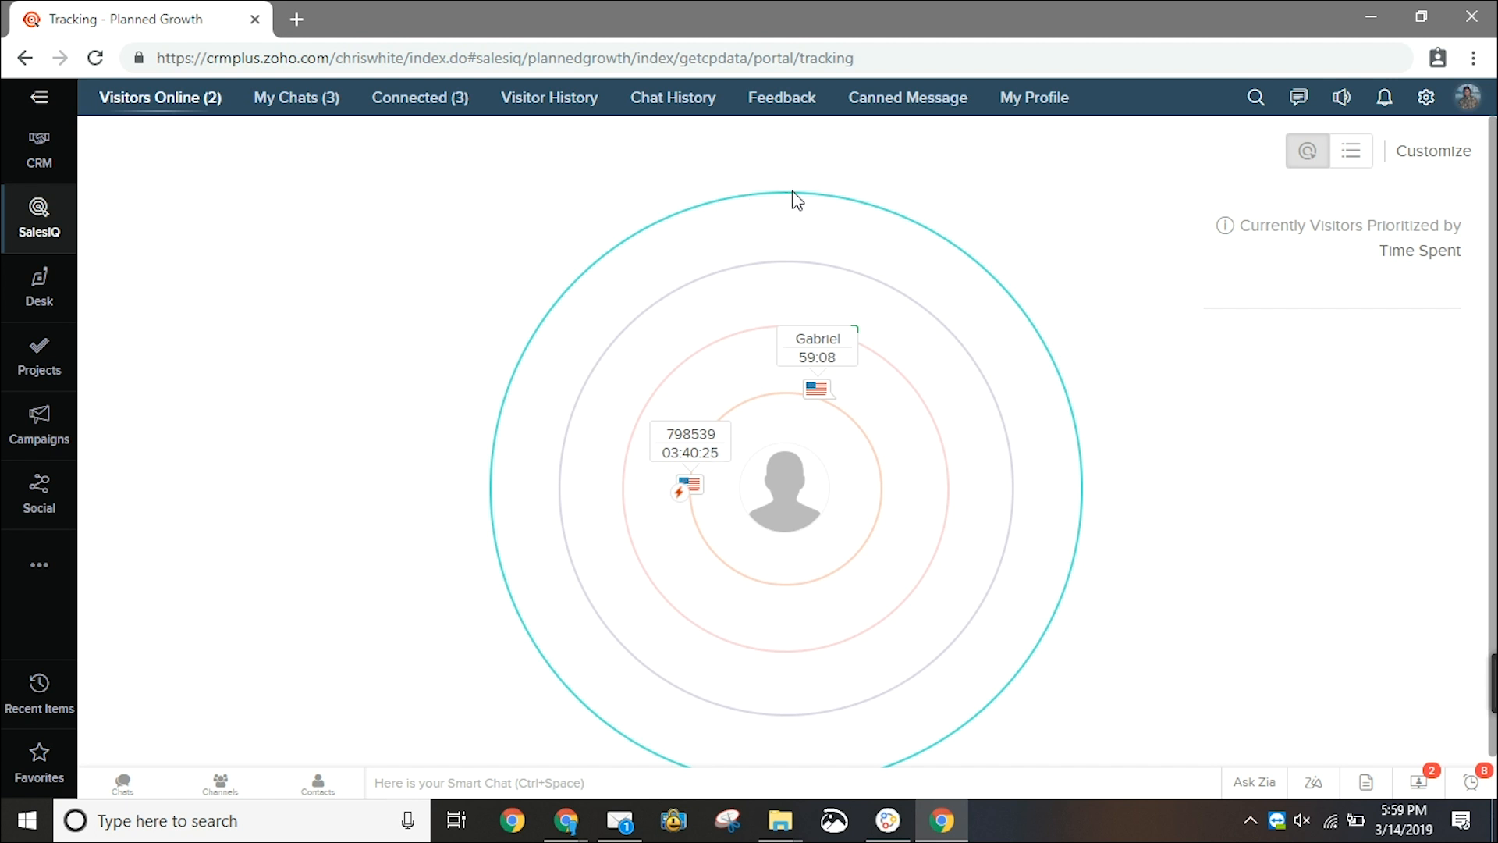
{"action": "mouse_move", "coordinate": [557, 297]}
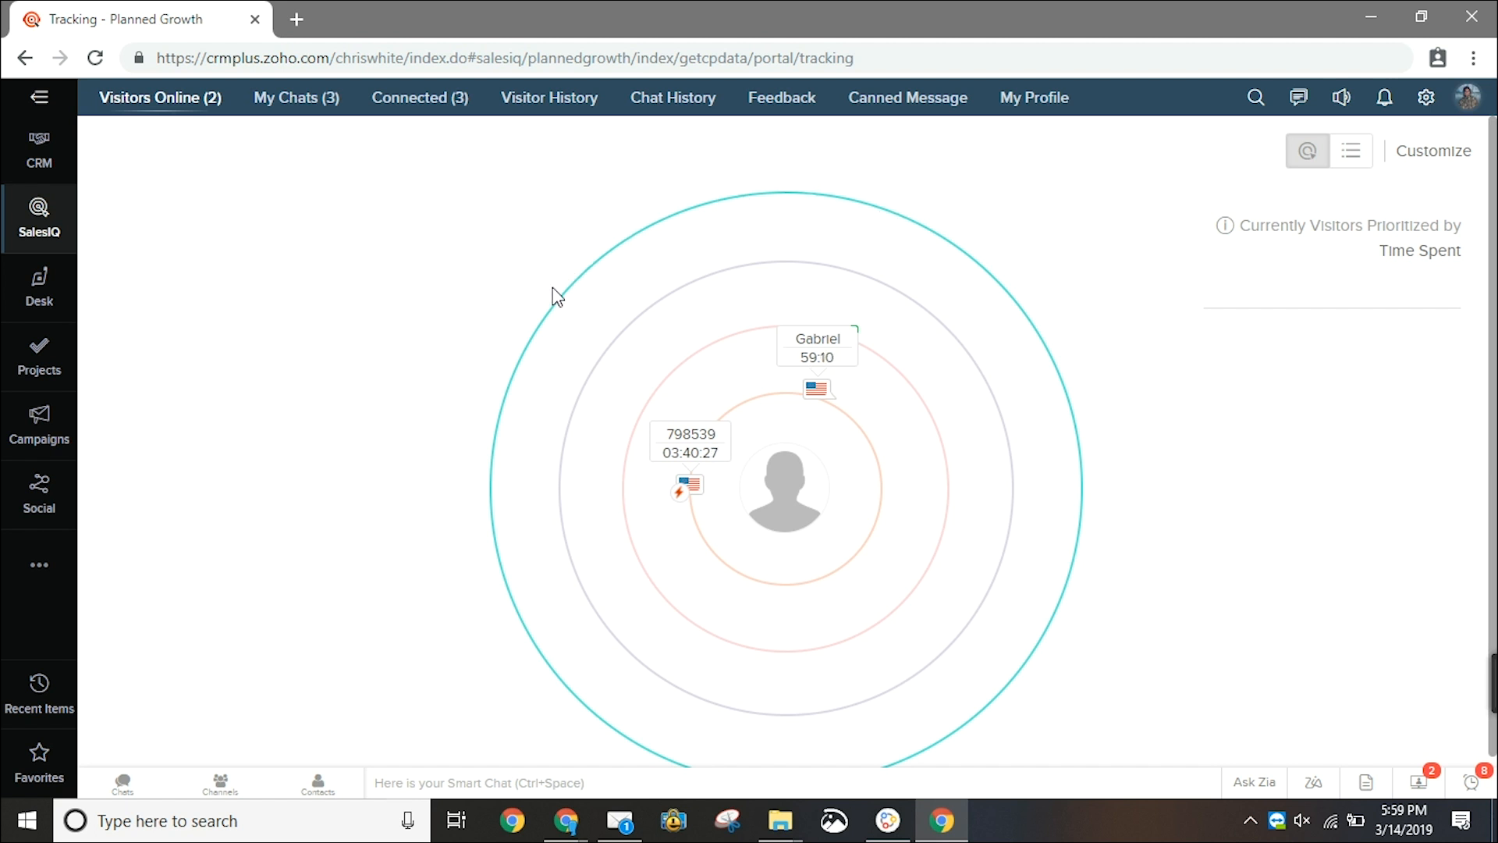
{"action": "mouse_move", "coordinate": [748, 444]}
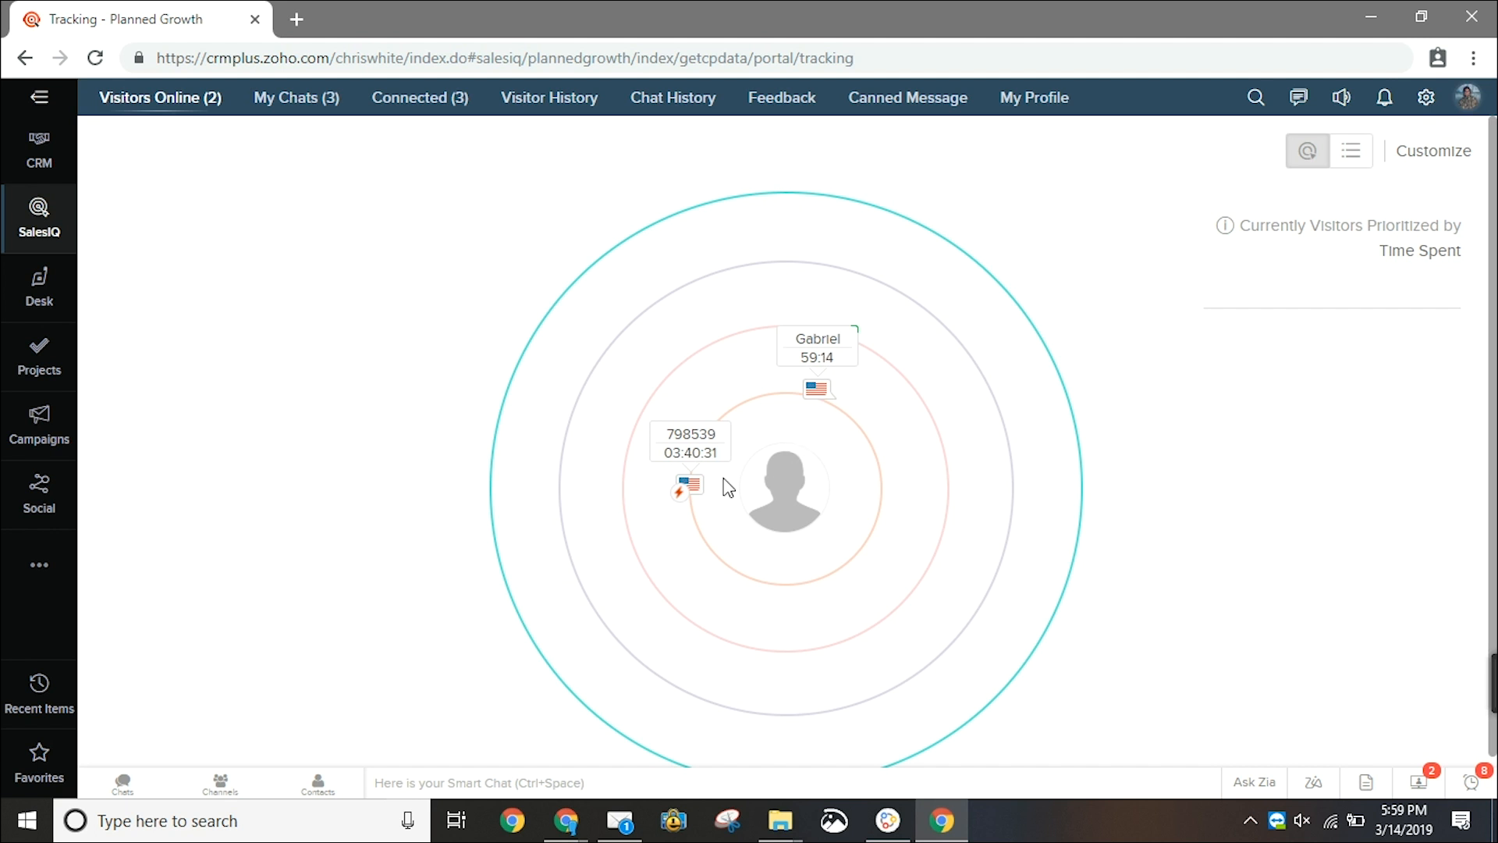
{"action": "mouse_move", "coordinate": [578, 410]}
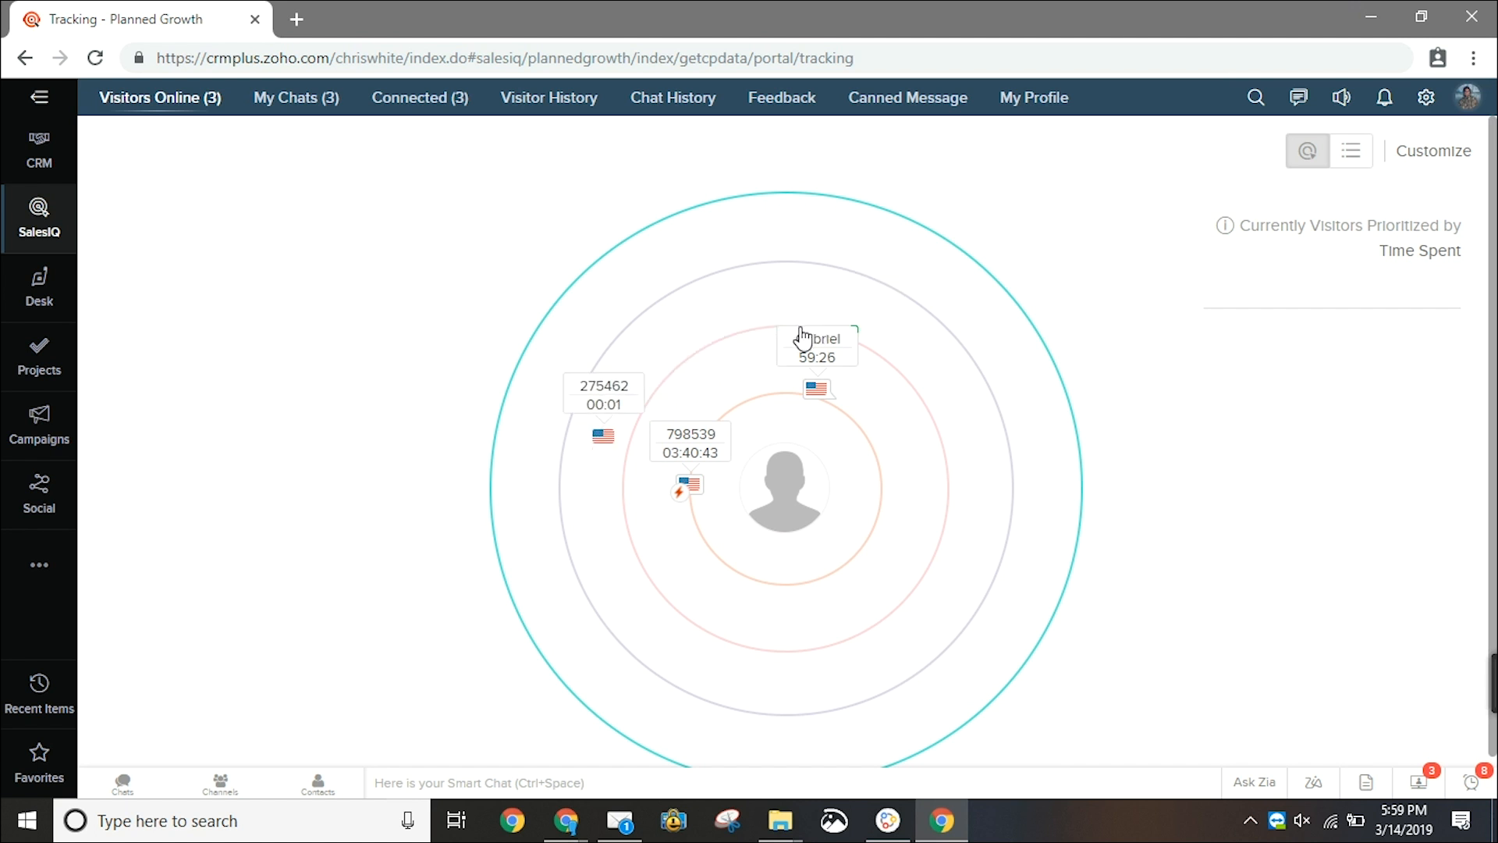
Open the radar details card for new visitor 275462.
{"action": "left_click", "coordinate": [603, 395]}
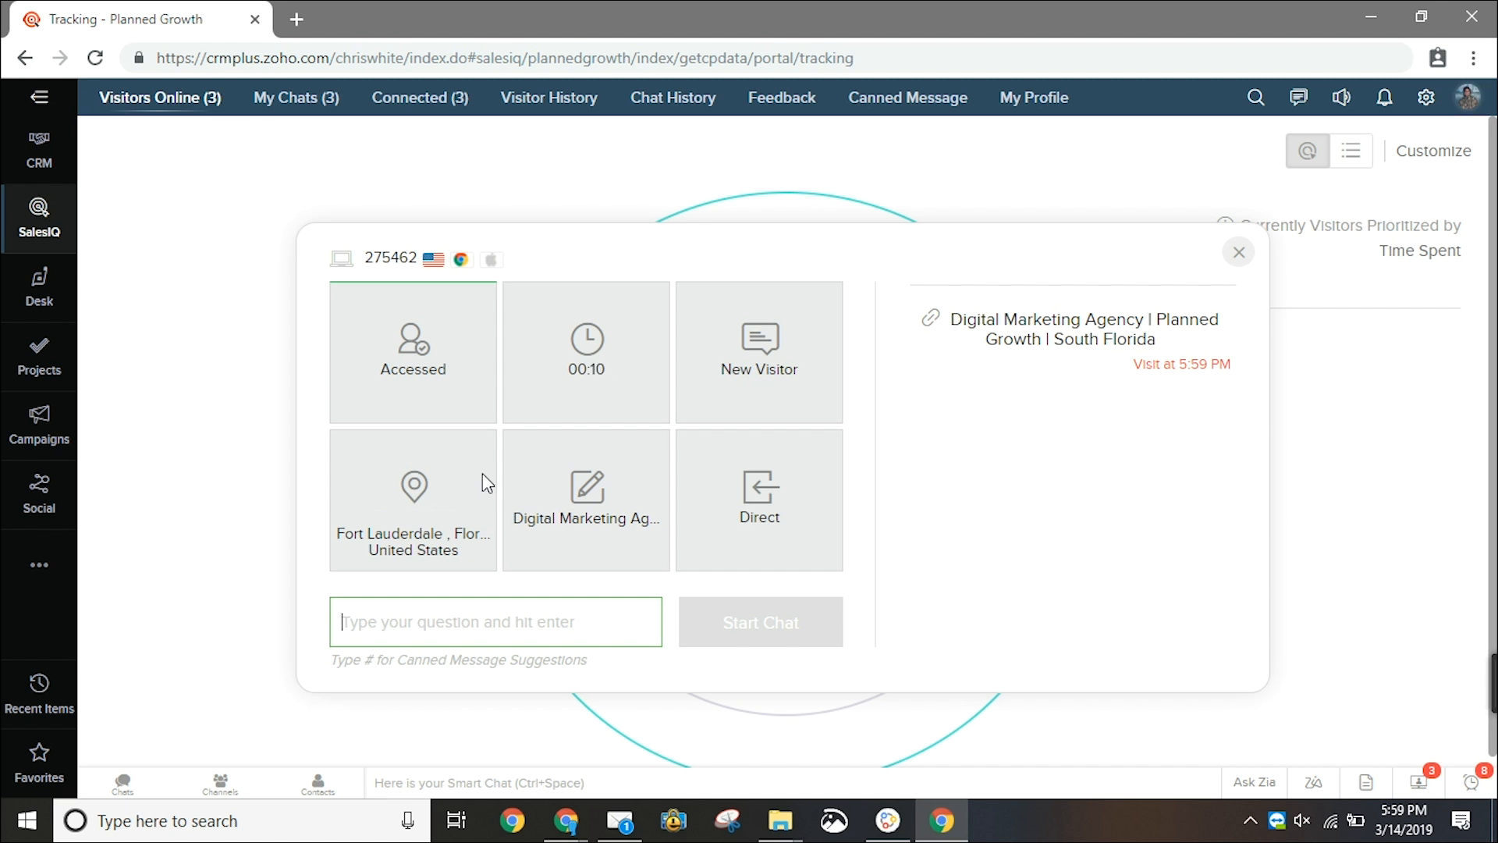
{"action": "mouse_move", "coordinate": [428, 194]}
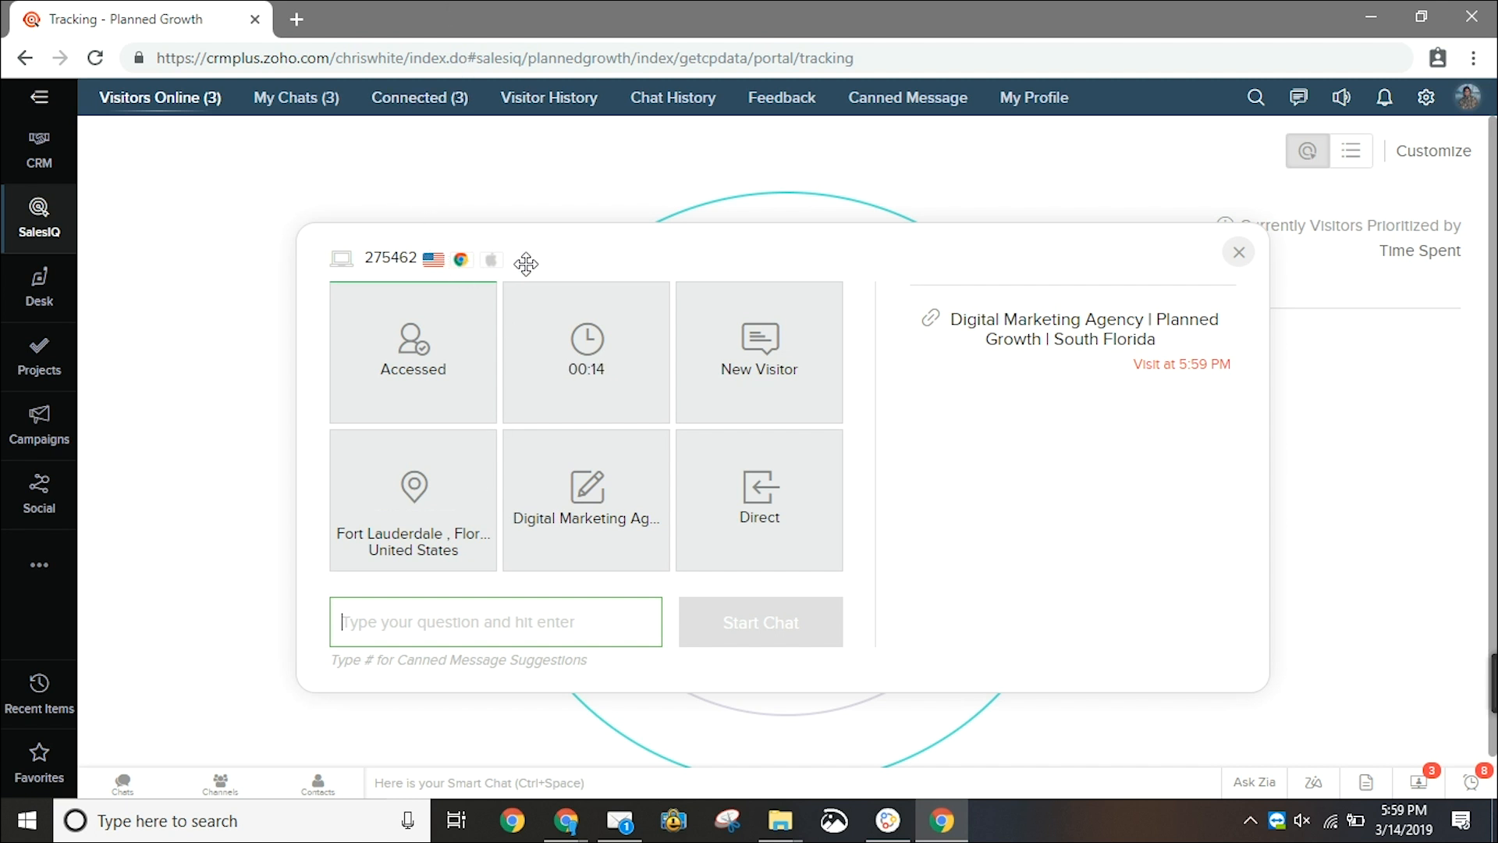
{"action": "mouse_move", "coordinate": [434, 535]}
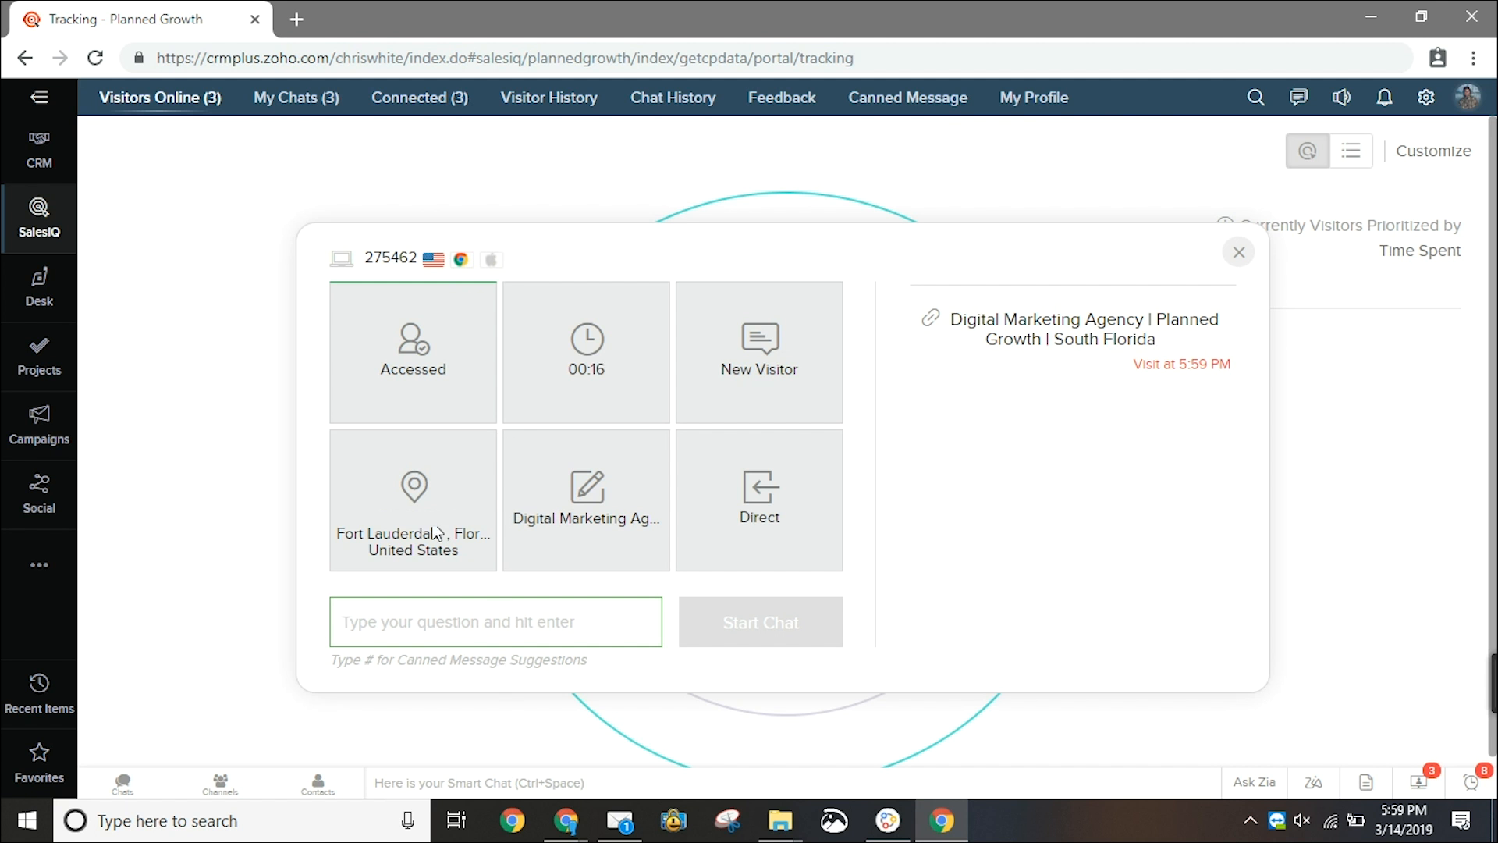
{"action": "mouse_move", "coordinate": [376, 564]}
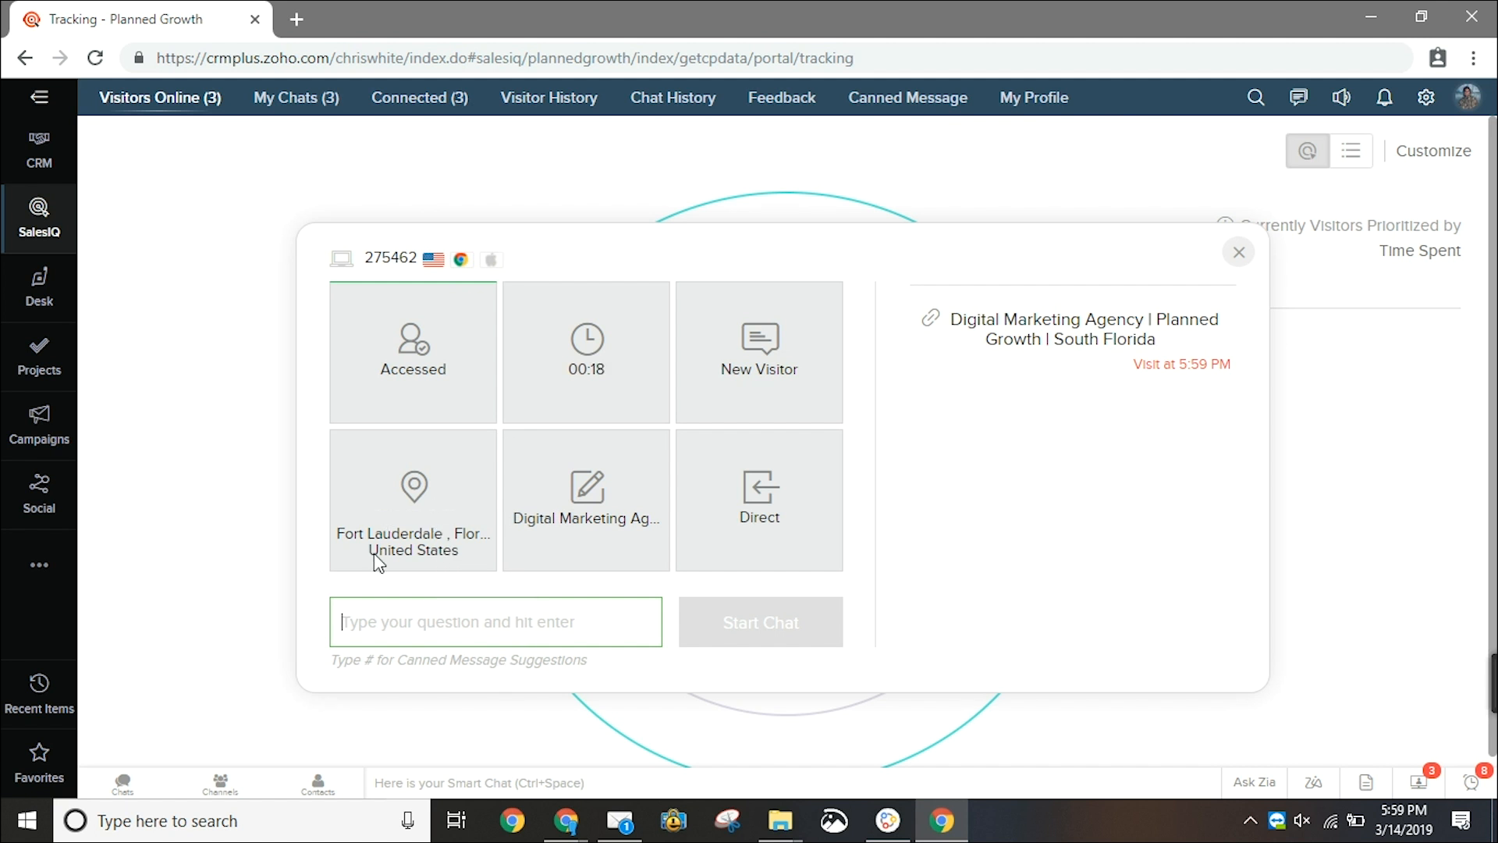
{"action": "mouse_move", "coordinate": [1079, 322]}
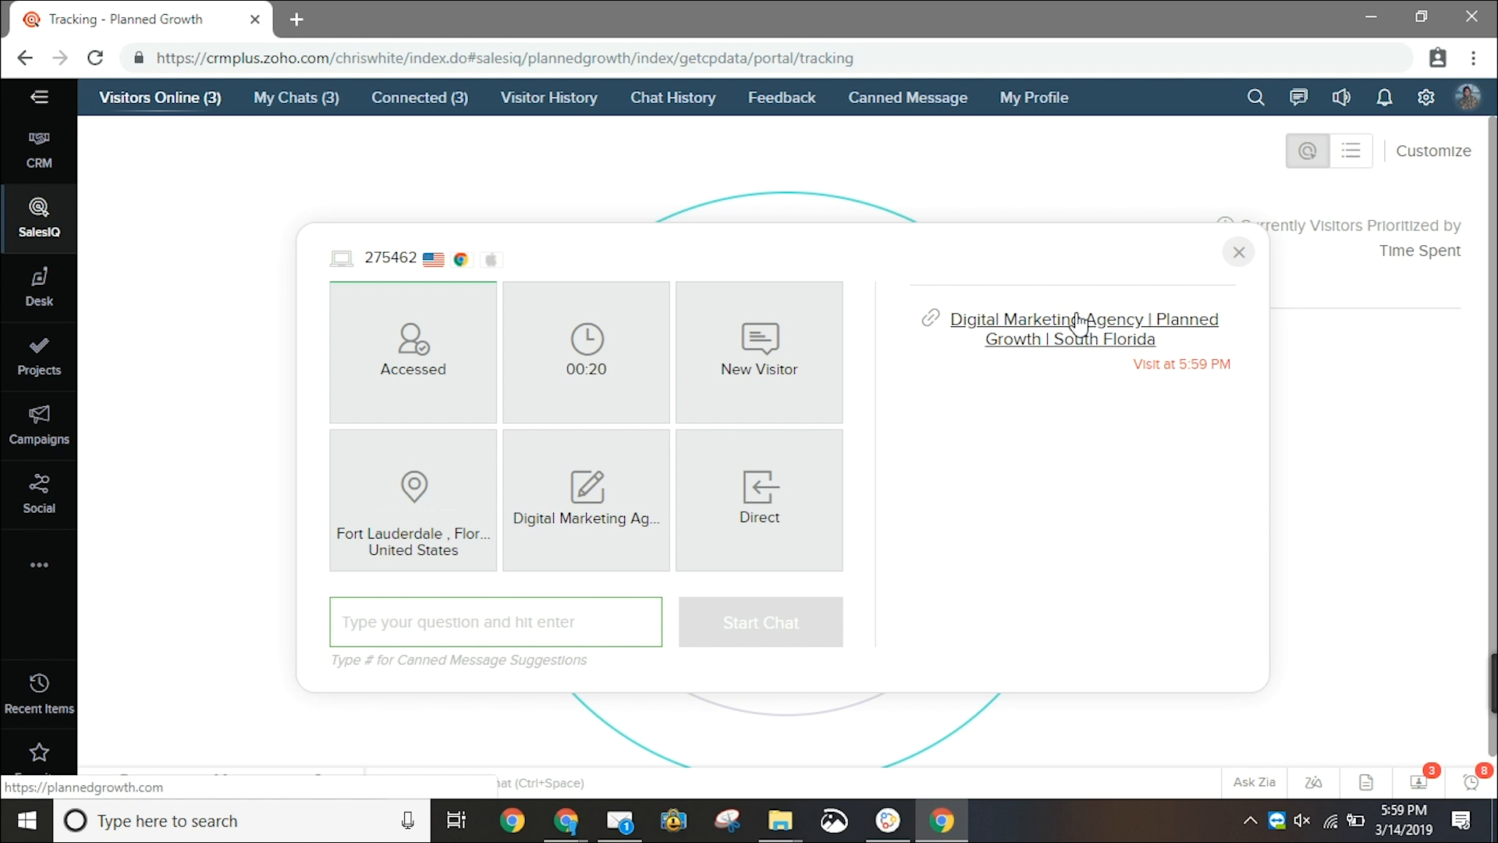
{"action": "mouse_move", "coordinate": [807, 379]}
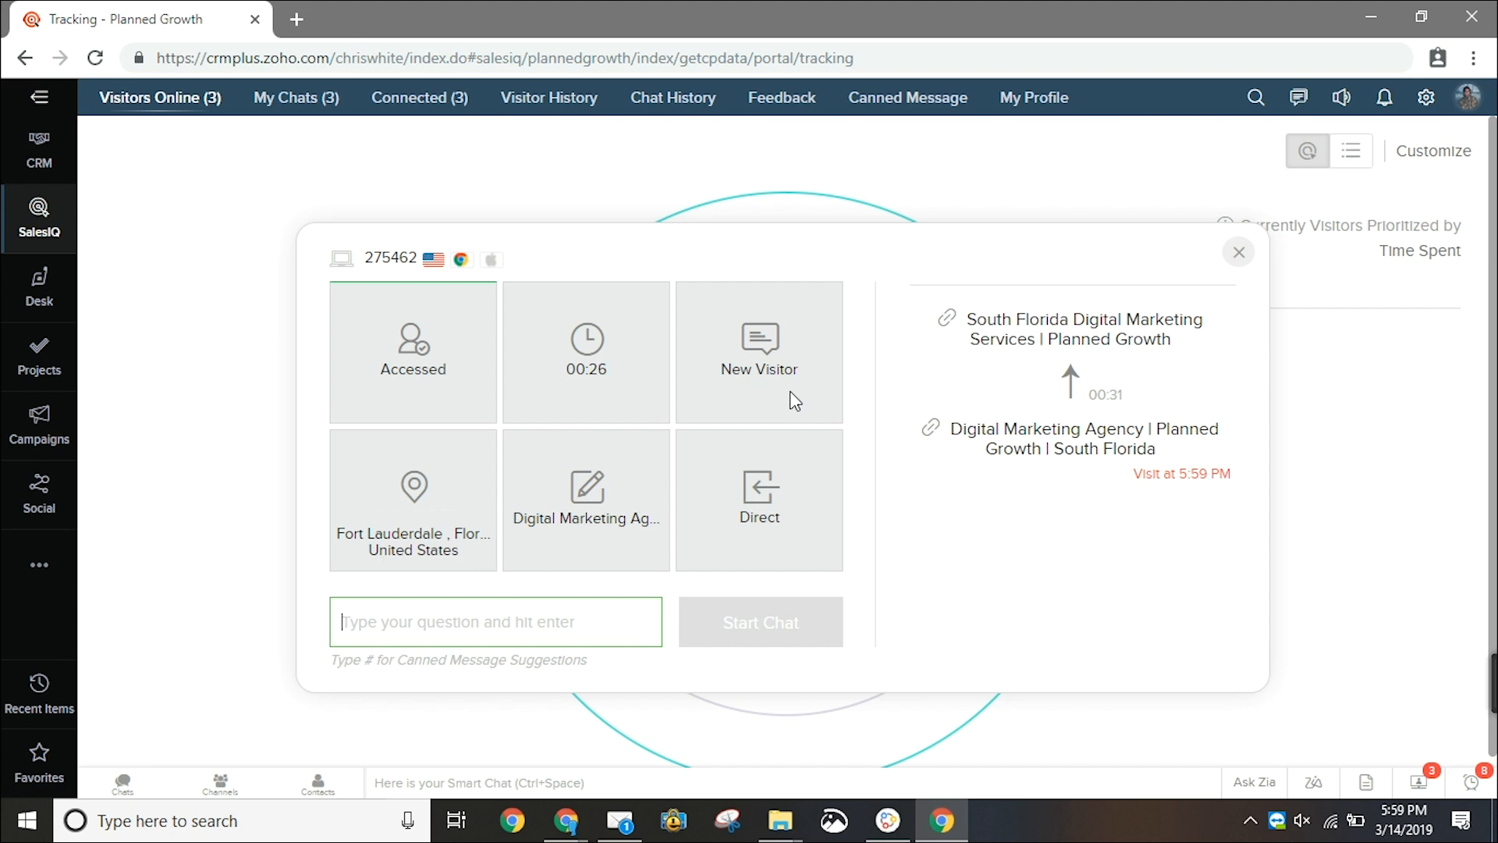
Start a chat with a greeting asking whether they have questions about the services.
{"action": "type", "text": "HI, do you have any questions on our"}
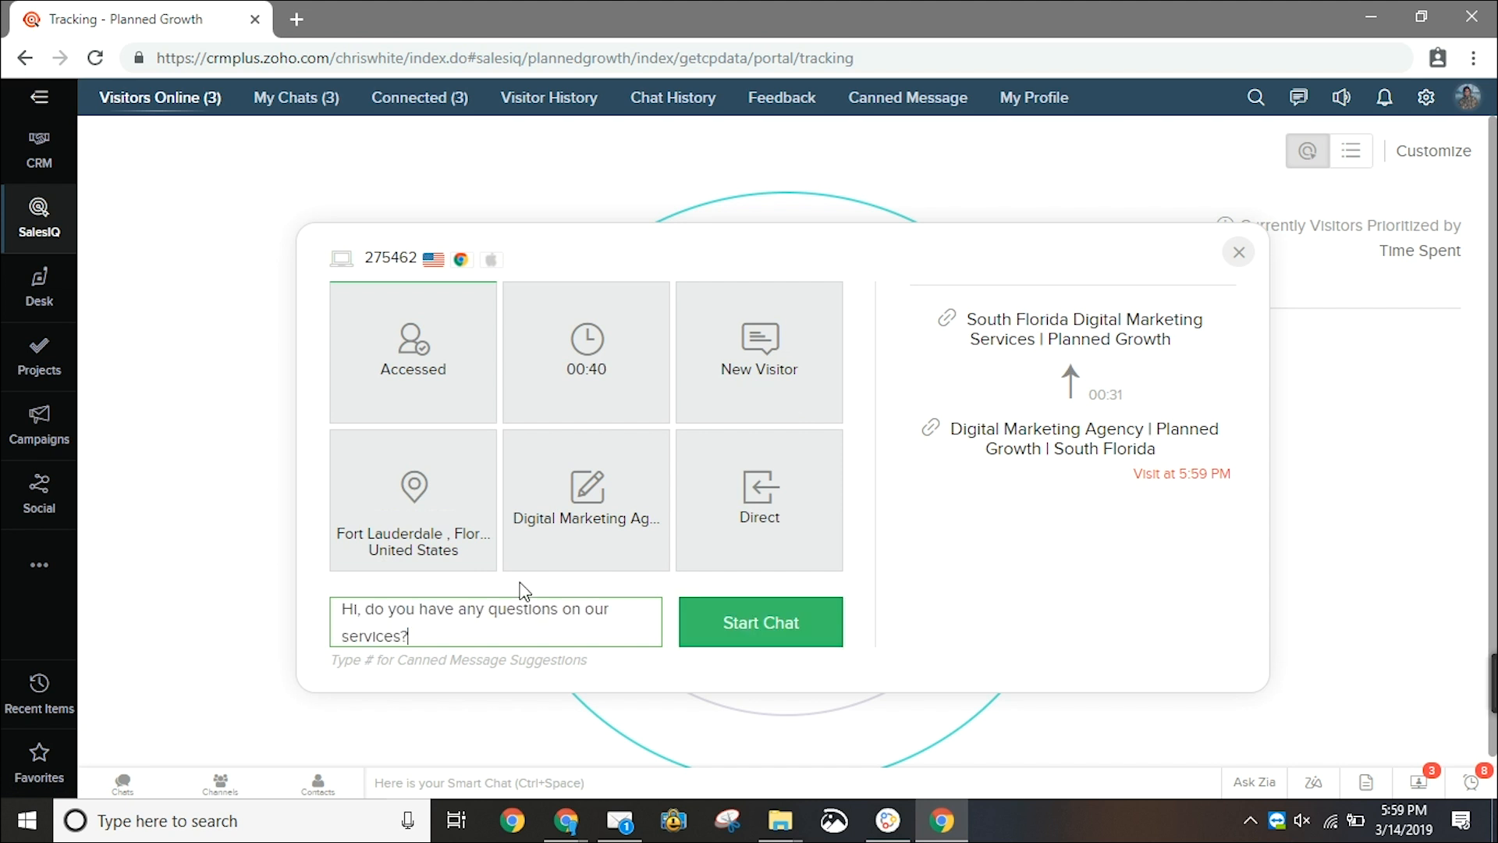
{"action": "left_click", "coordinate": [760, 622]}
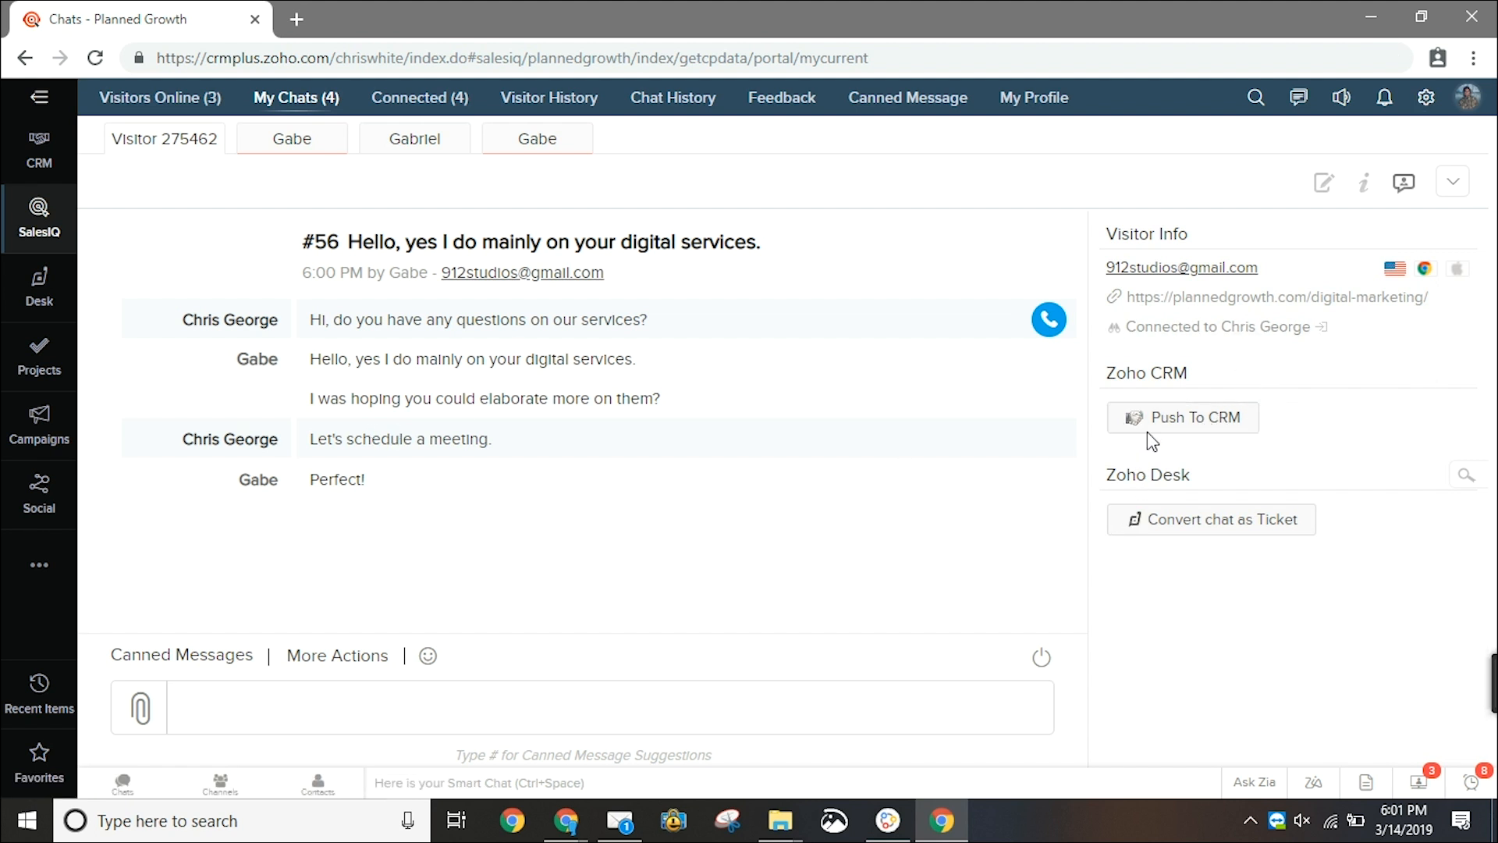
Begin a CRM push with company 912 Studios and lead status None.
{"action": "left_click", "coordinate": [1183, 418]}
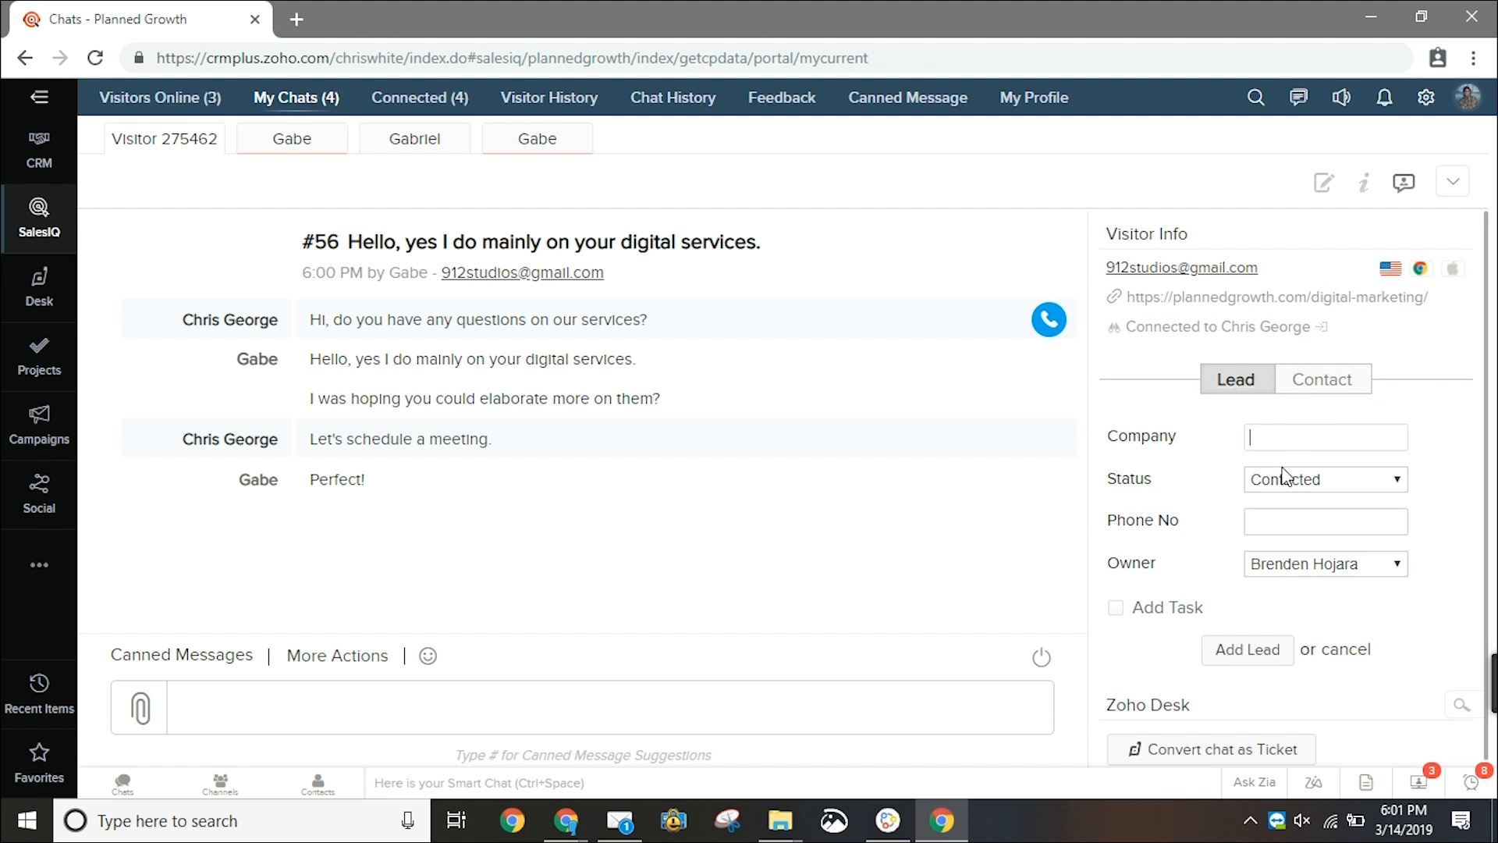
{"action": "type", "text": "912 Studios"}
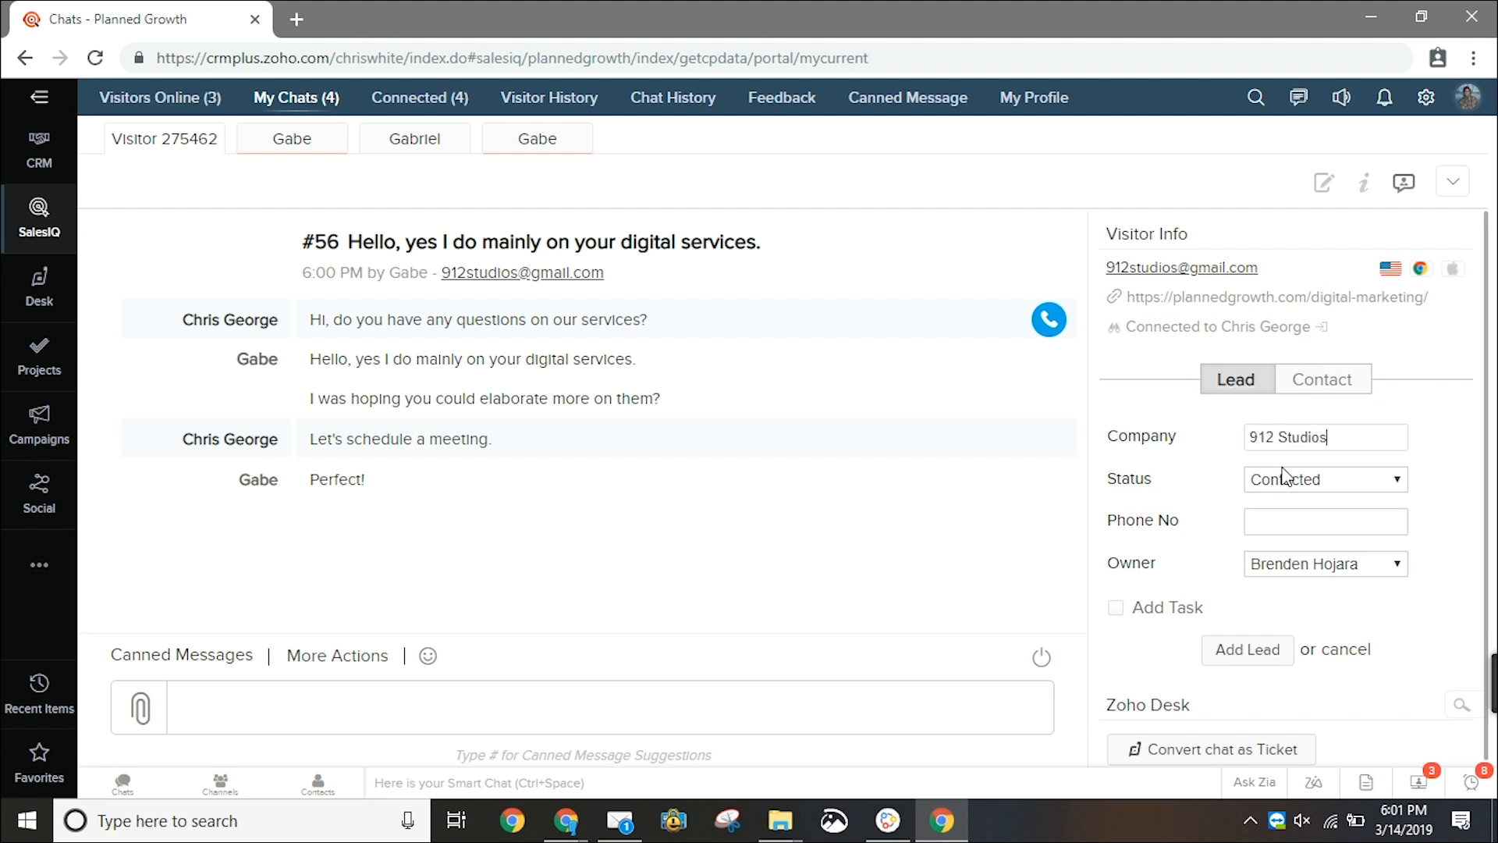
{"action": "left_click", "coordinate": [1325, 479]}
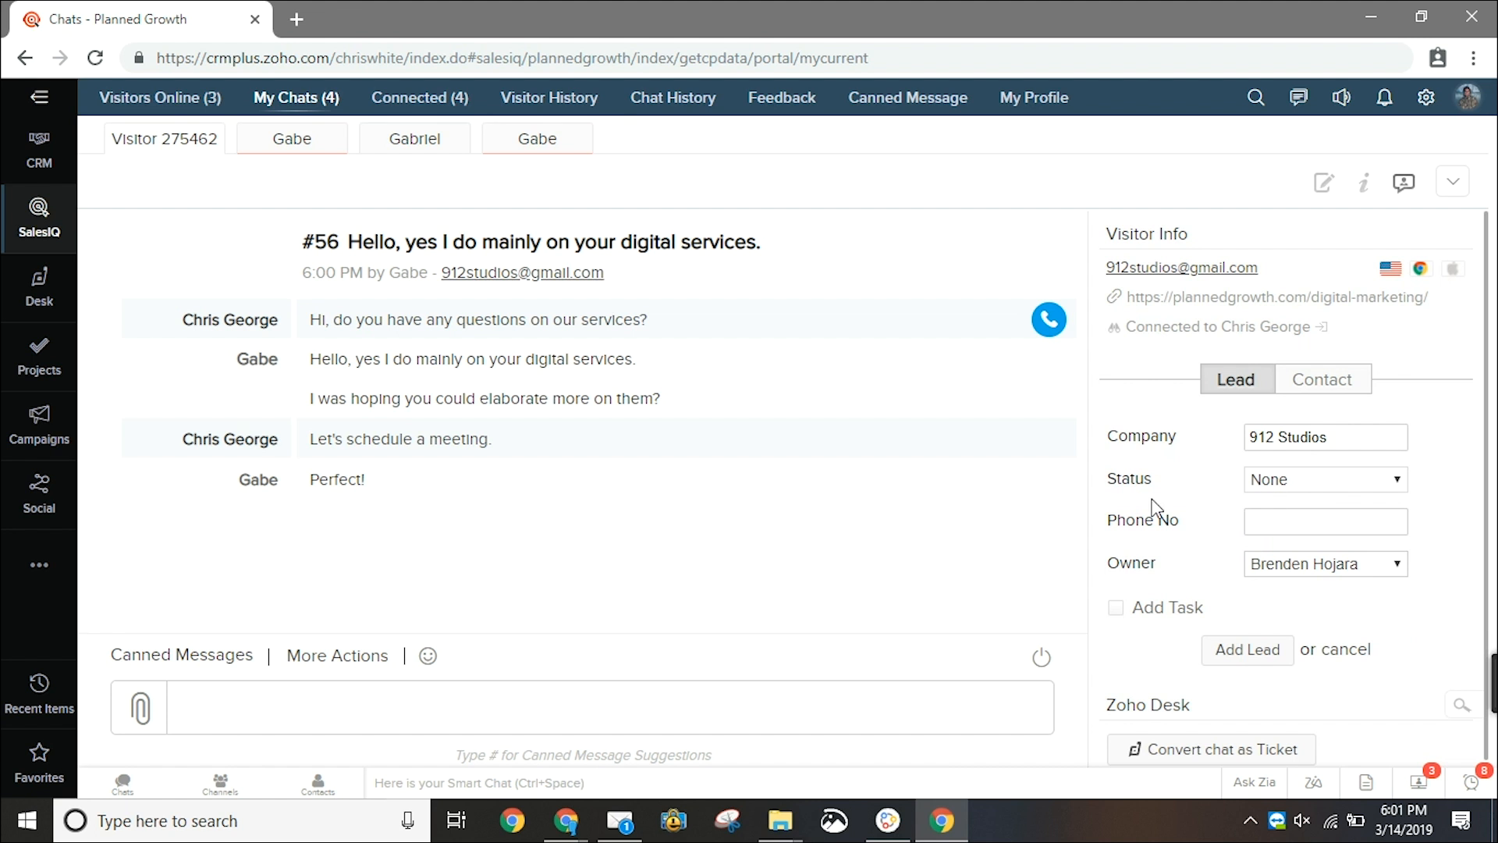
Ask the visitor for their best phone number, then add the lead with a follow-up task.
{"action": "type", "text": "What's your best number"}
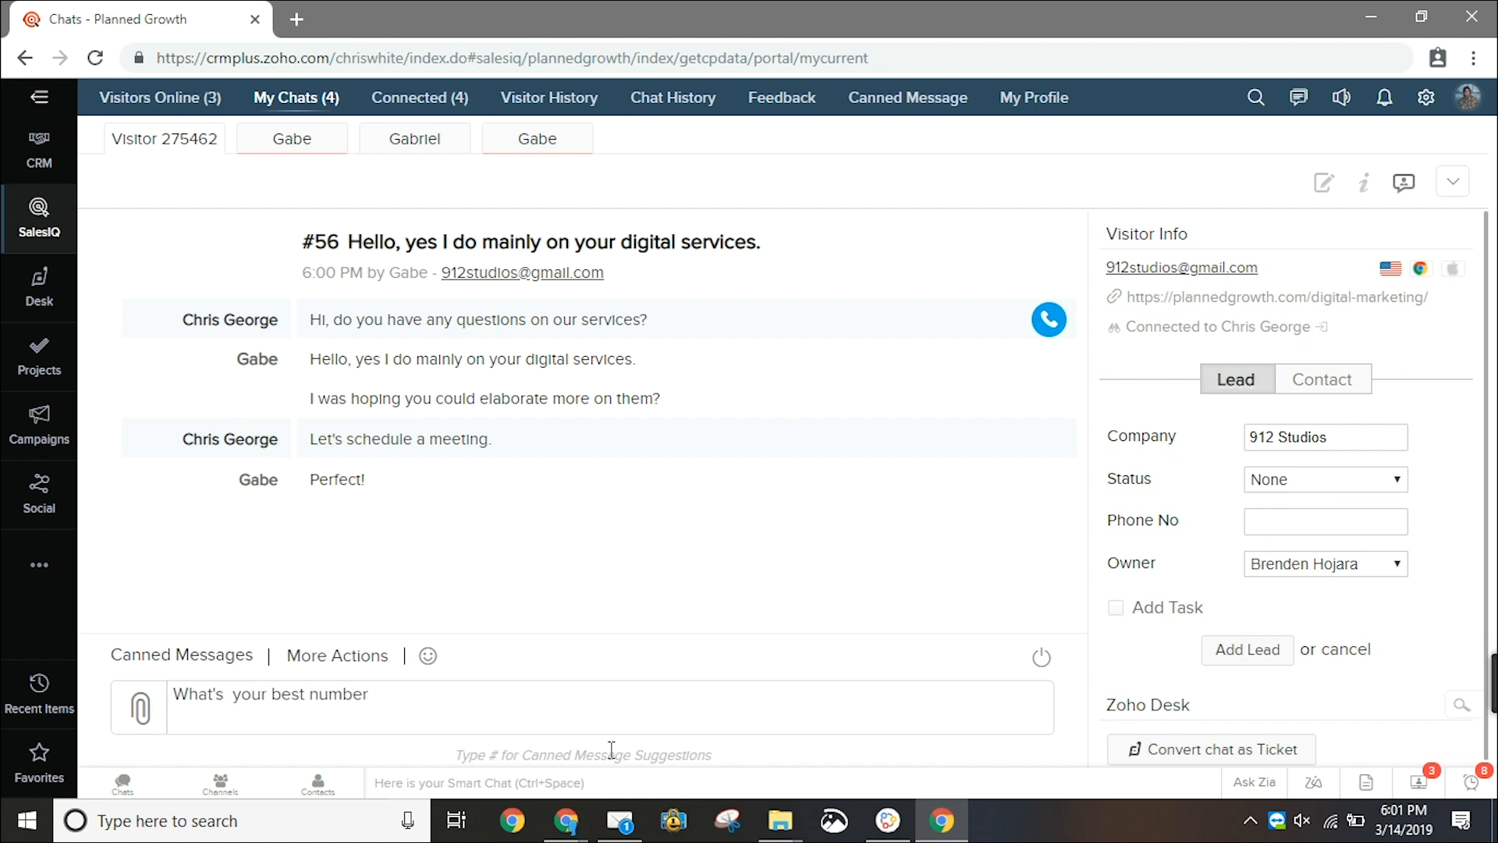
{"action": "key", "text": "Enter"}
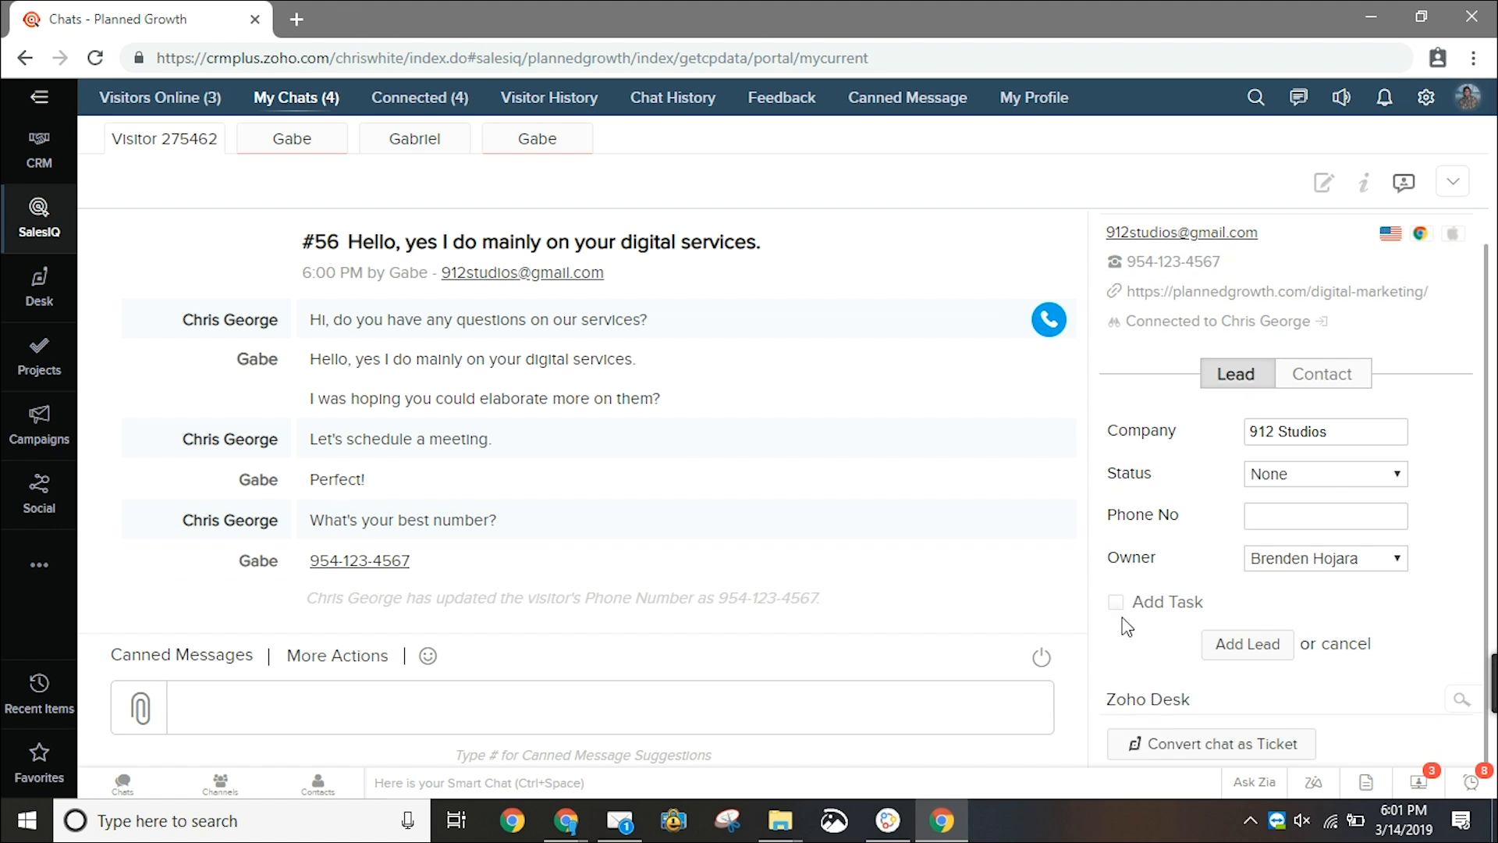
{"action": "mouse_move", "coordinate": [1121, 617]}
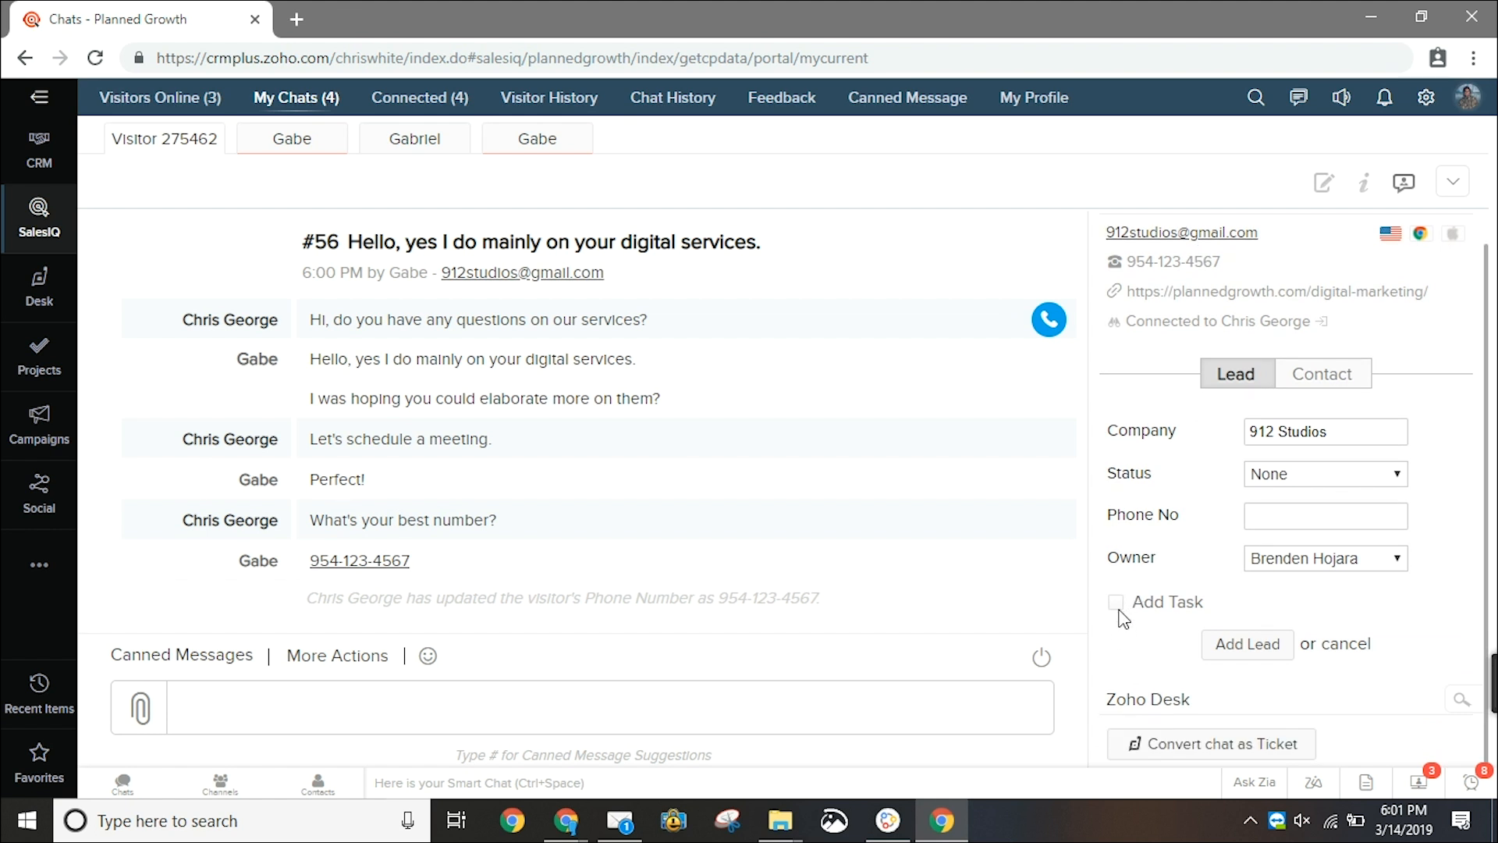
{"action": "left_click", "coordinate": [1116, 602]}
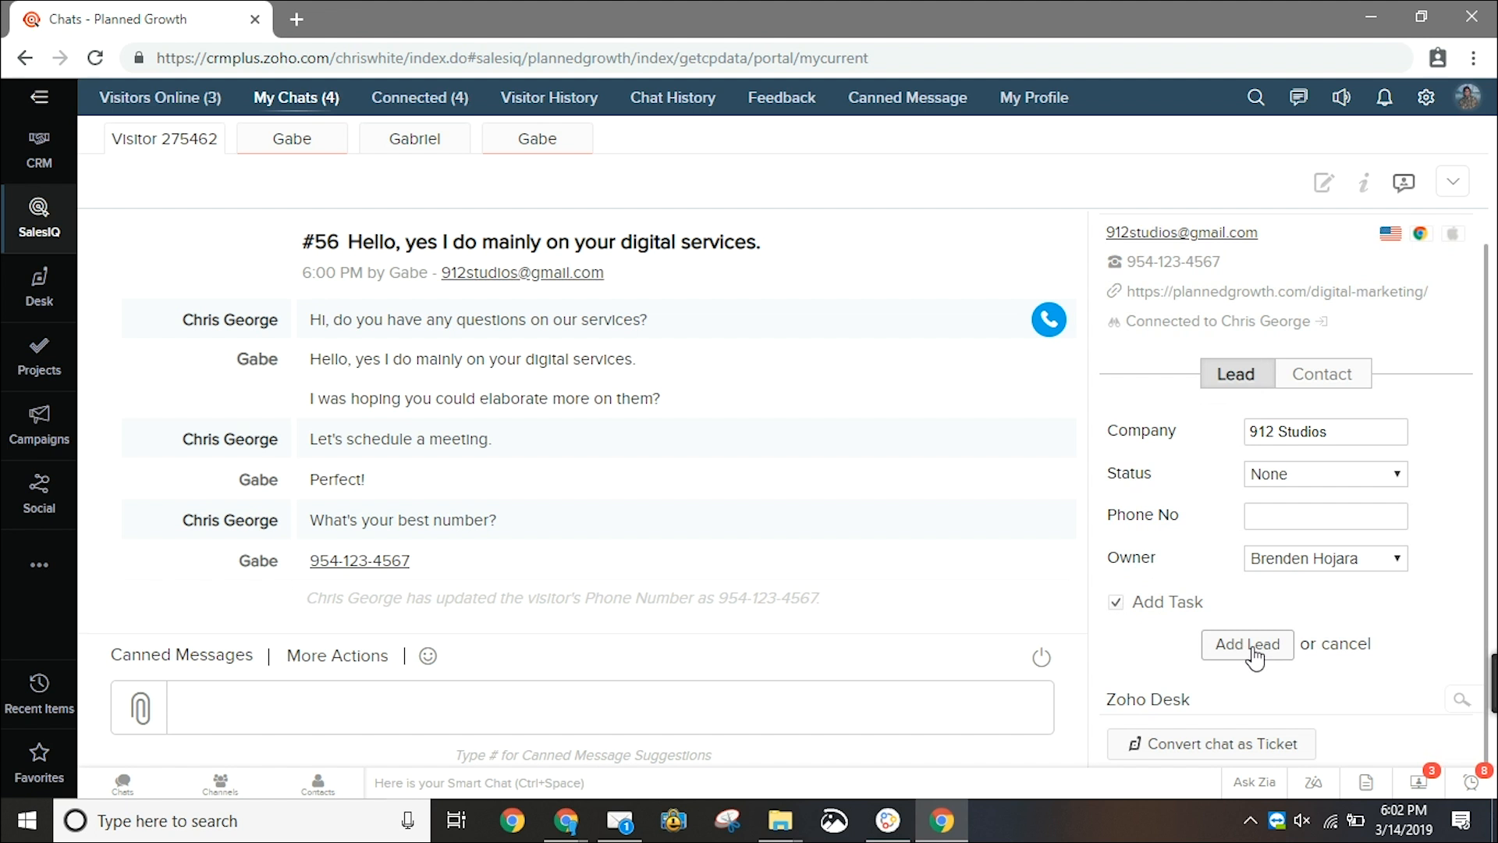
{"action": "left_click", "coordinate": [1247, 645]}
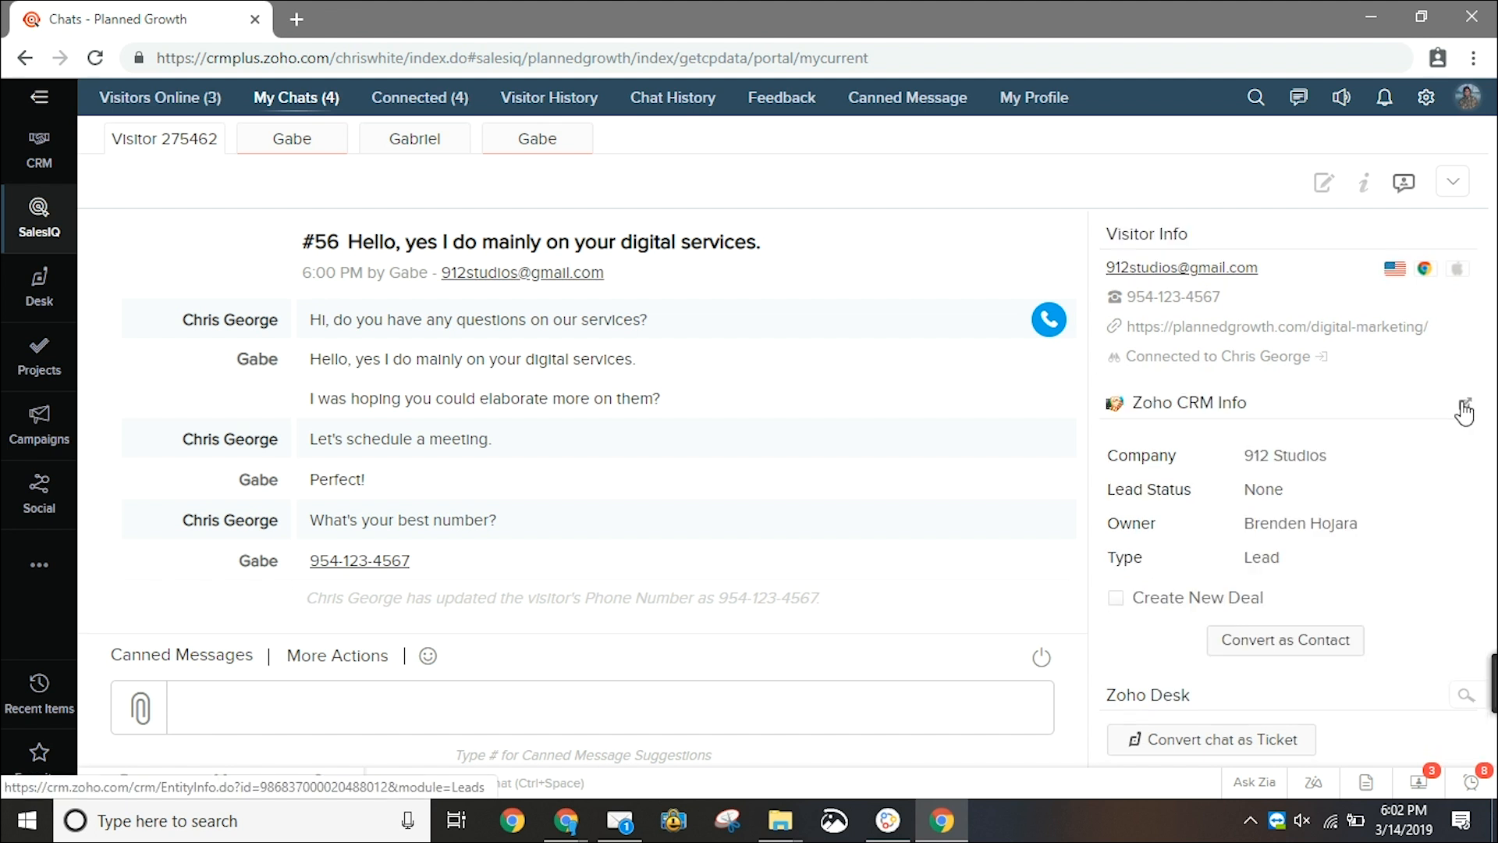
View the 912 Studios lead record in Zoho CRM from the Zoho CRM Info panel.
{"action": "left_click", "coordinate": [1466, 401]}
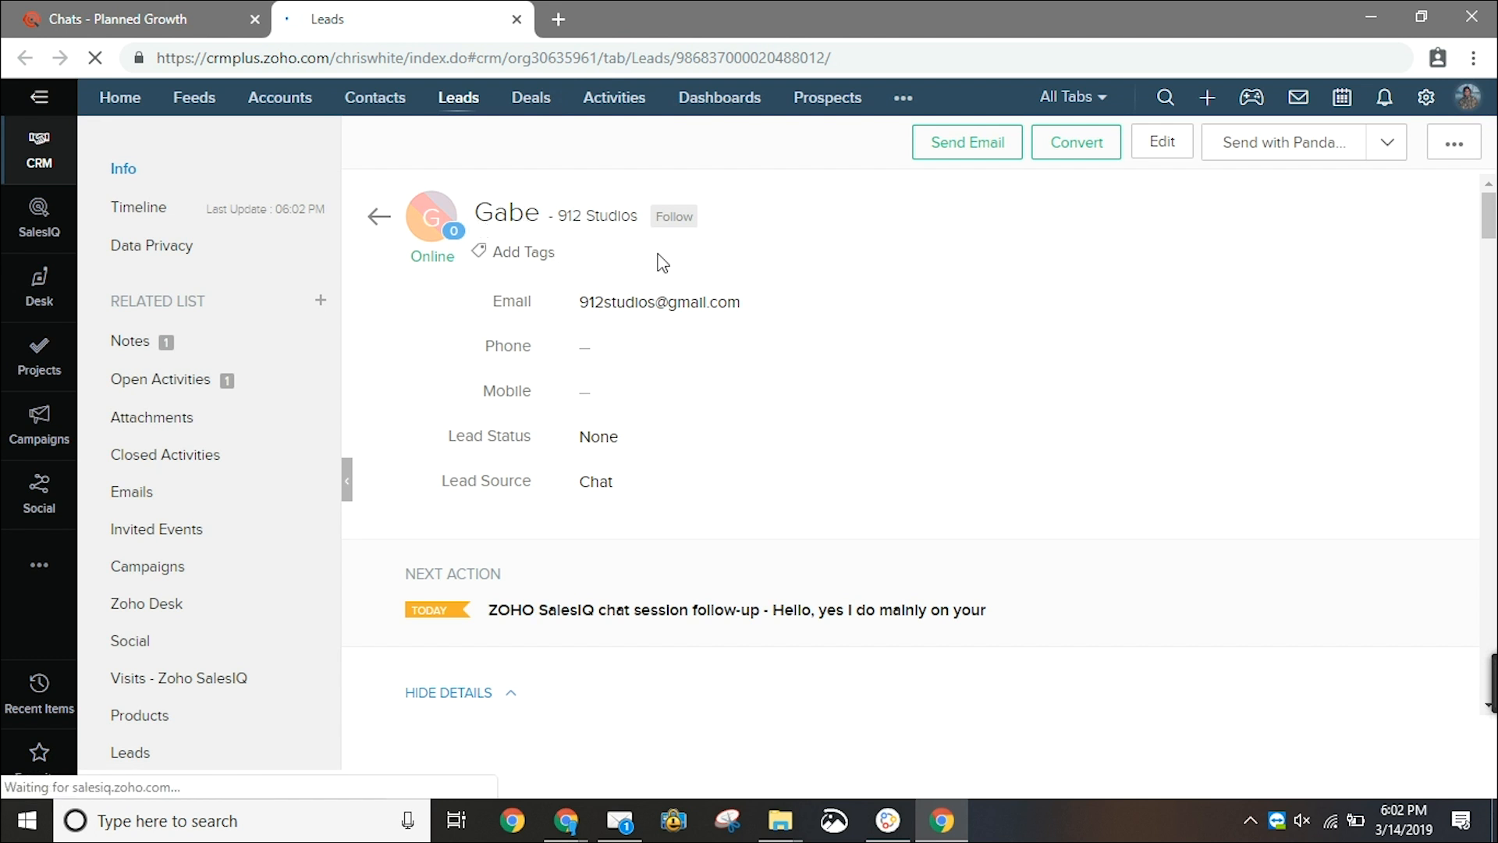
{"action": "scroll", "scroll_direction": "down", "scroll_amount": 3}
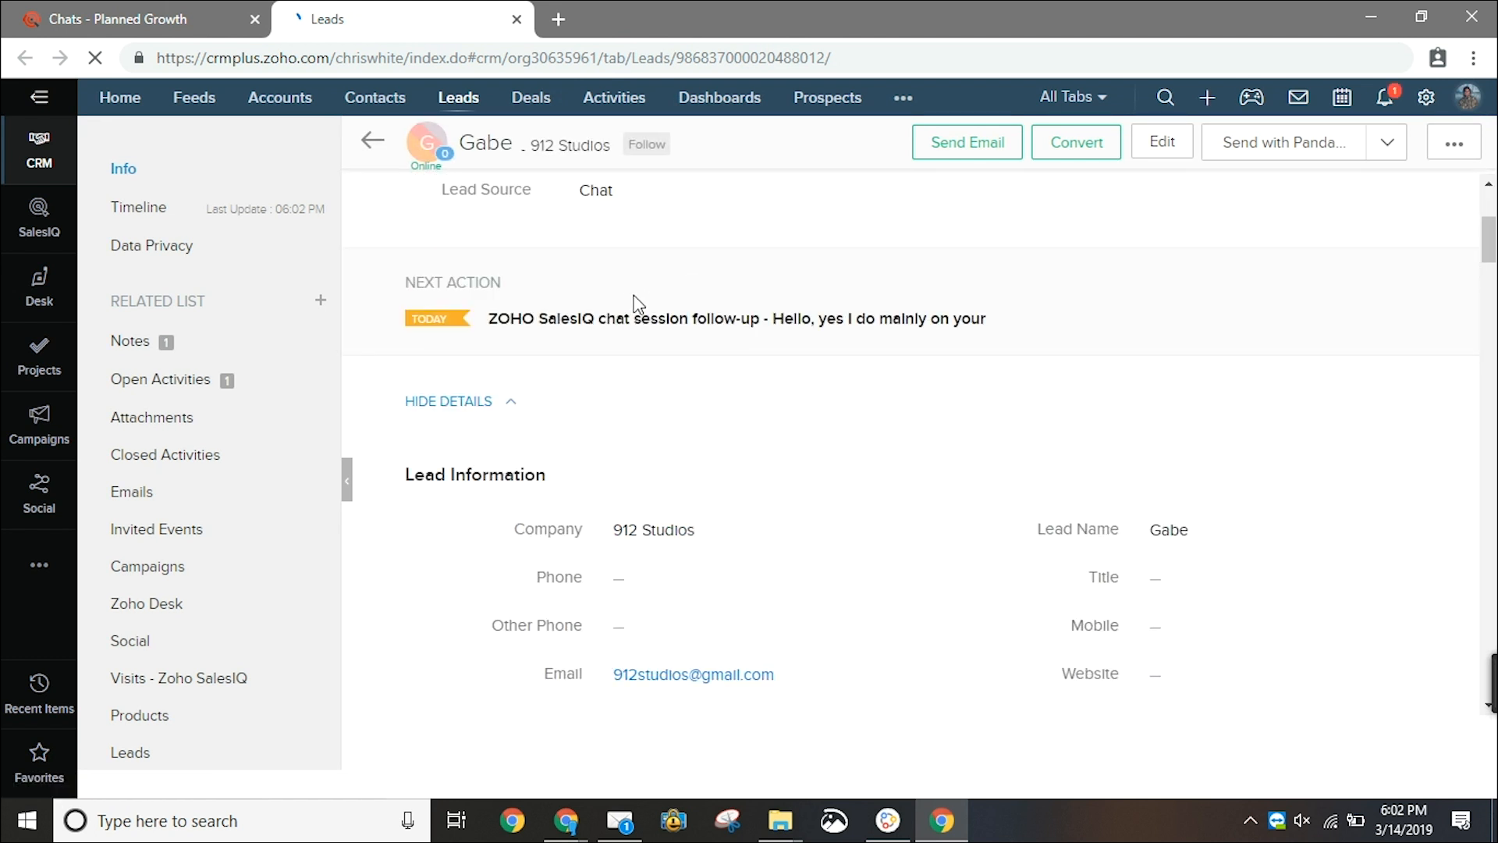
{"action": "scroll", "scroll_direction": "down", "scroll_amount": 3}
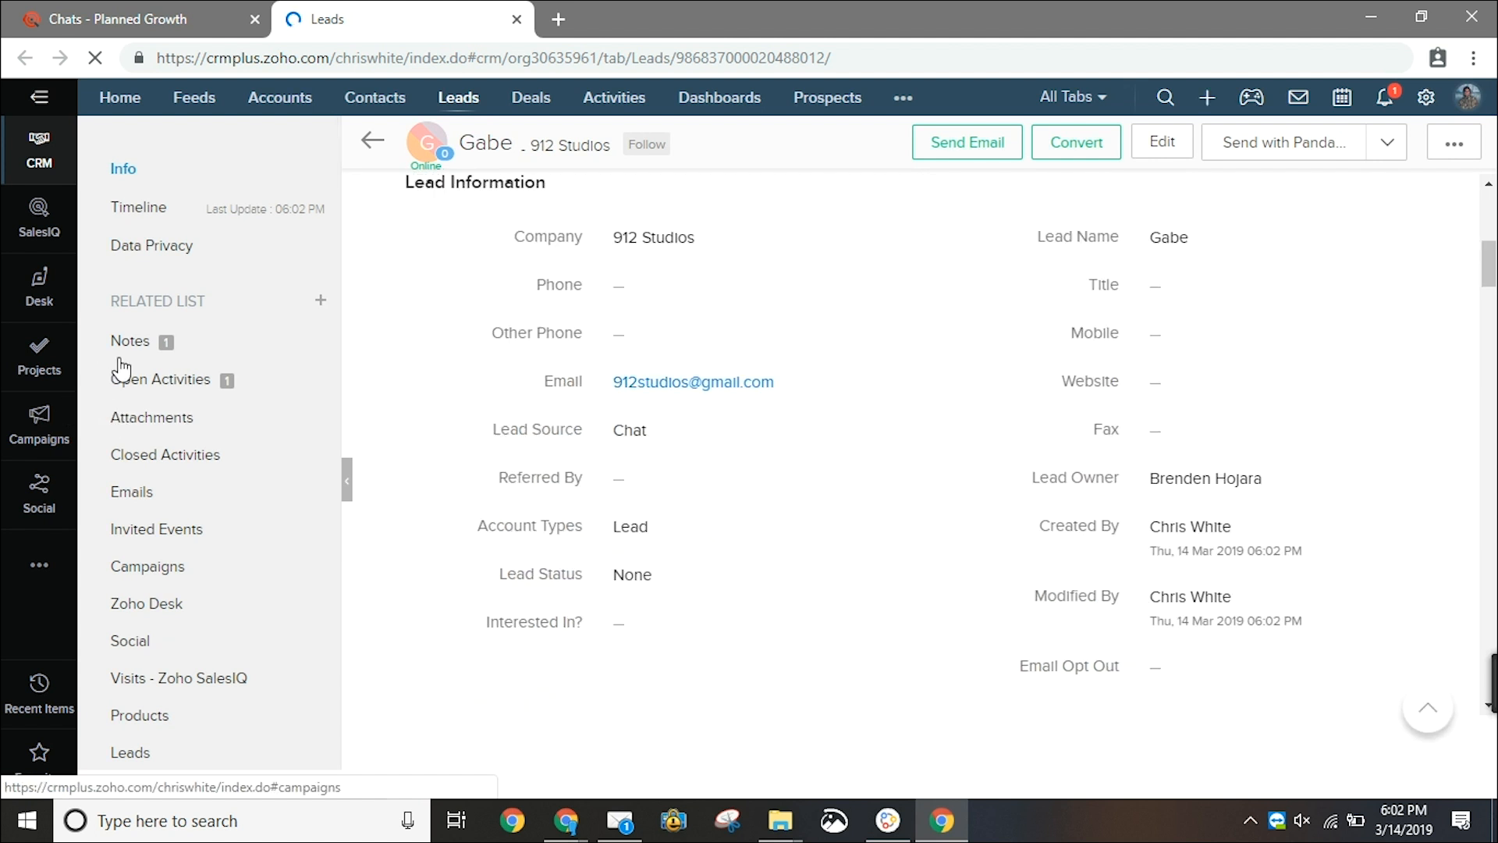
{"action": "left_click", "coordinate": [129, 341]}
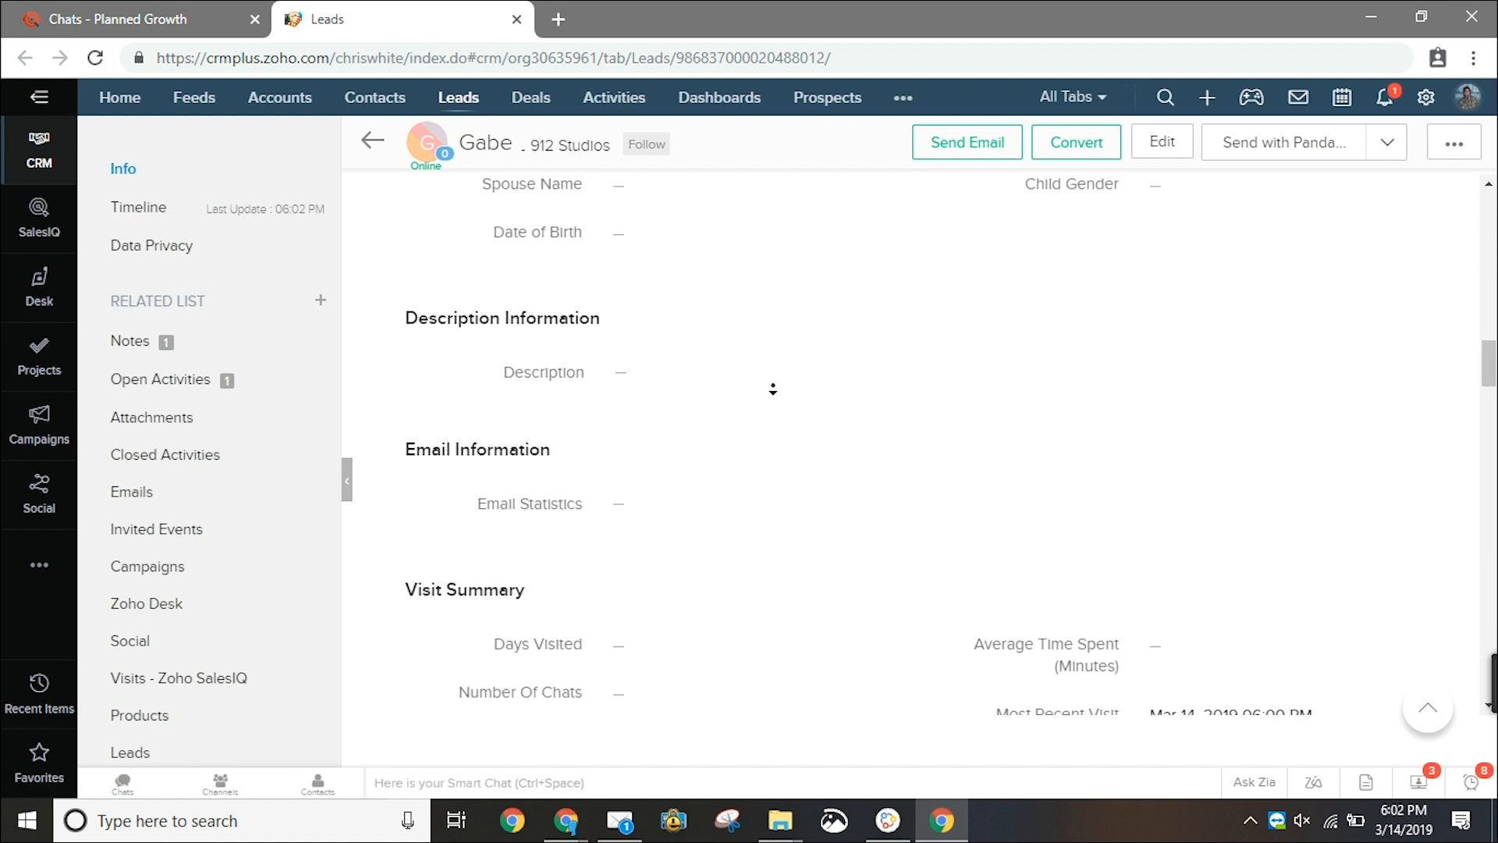
{"action": "scroll", "scroll_direction": "down", "scroll_amount": 3}
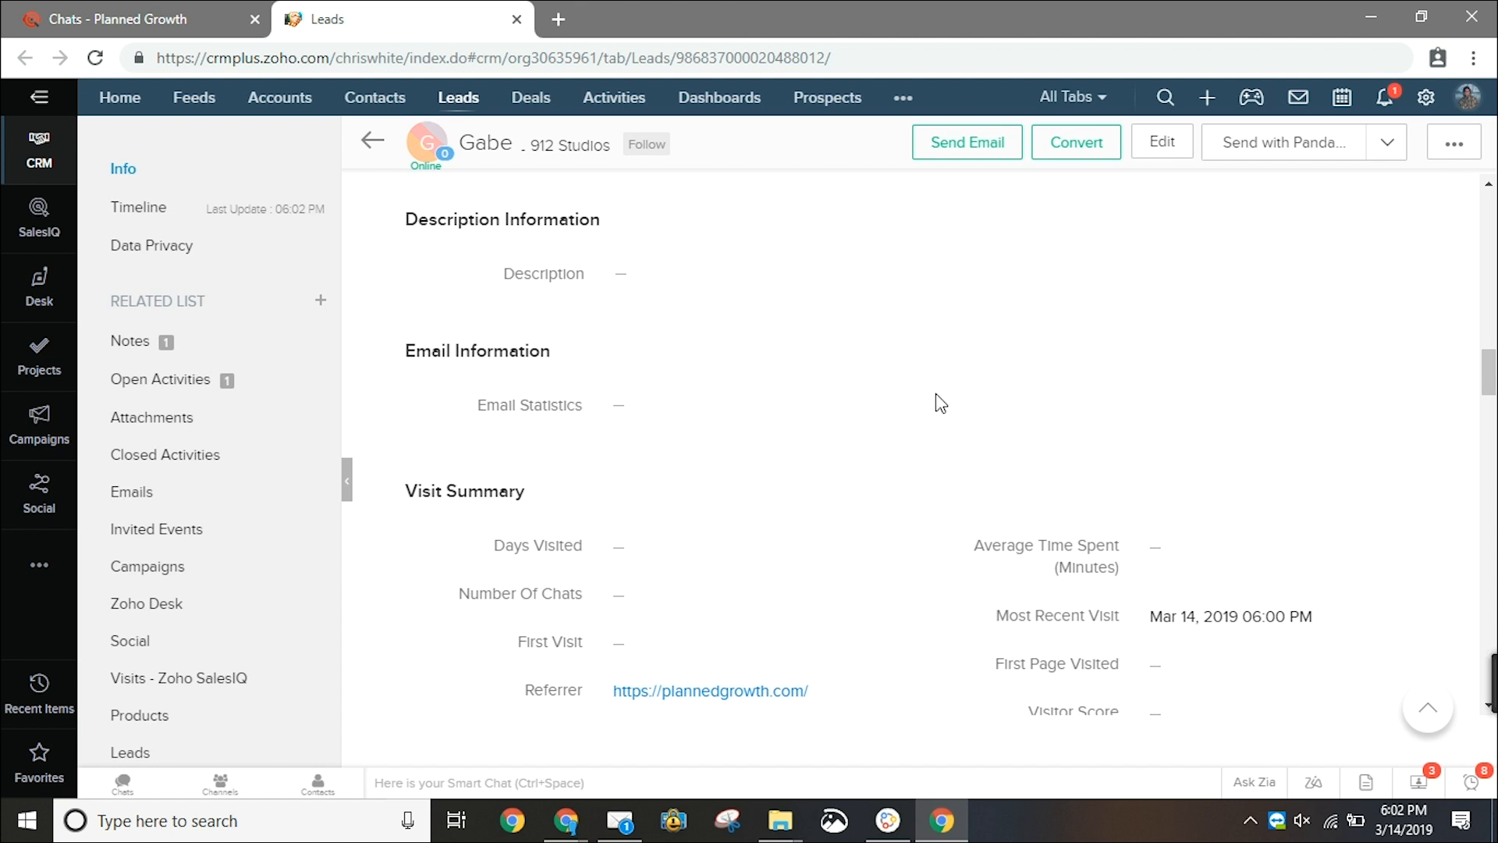
{"action": "scroll", "scroll_direction": "down", "scroll_amount": 3}
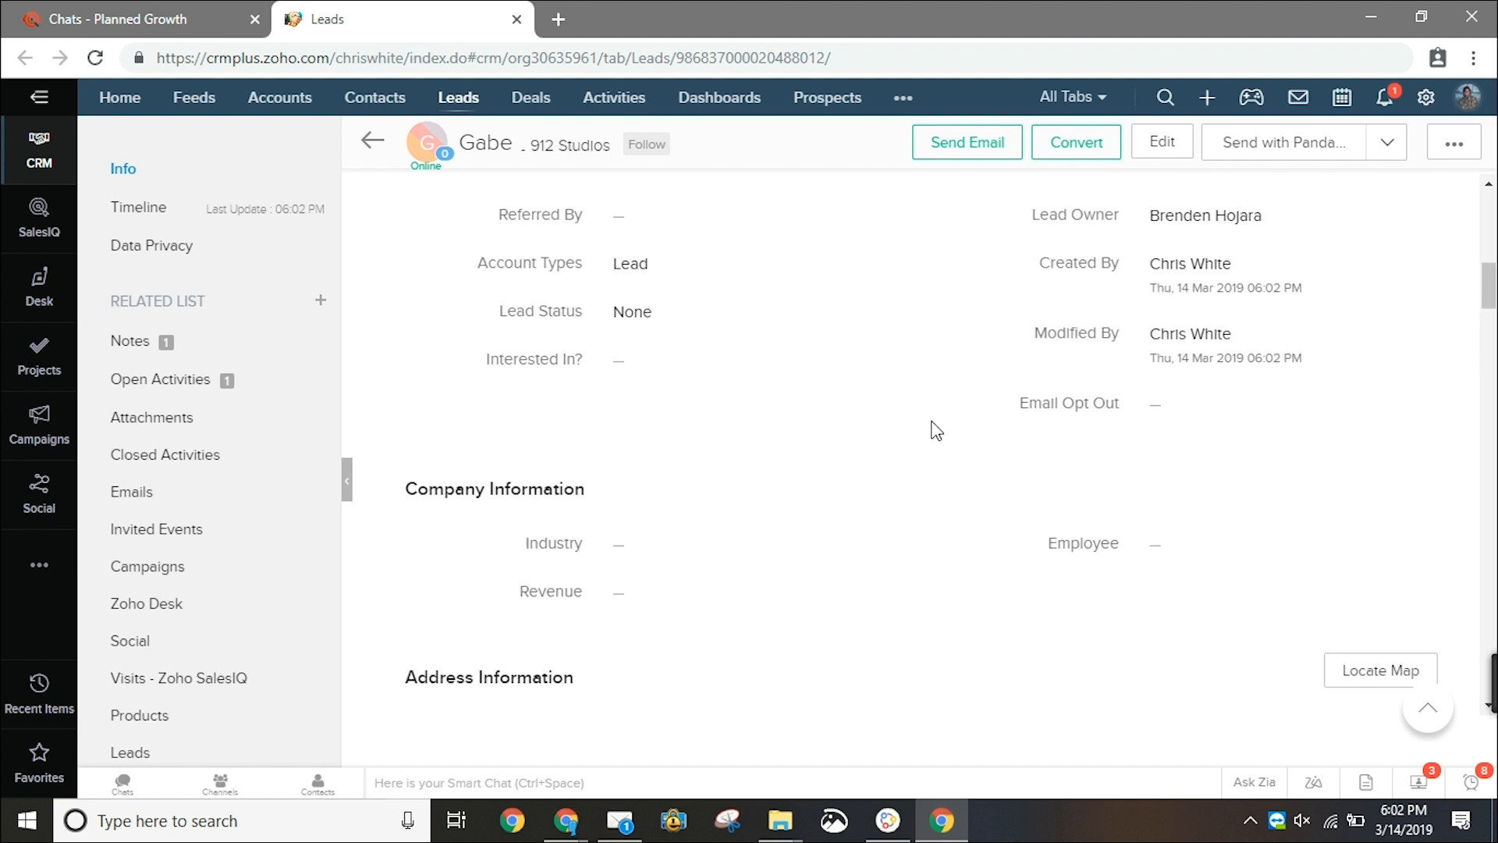